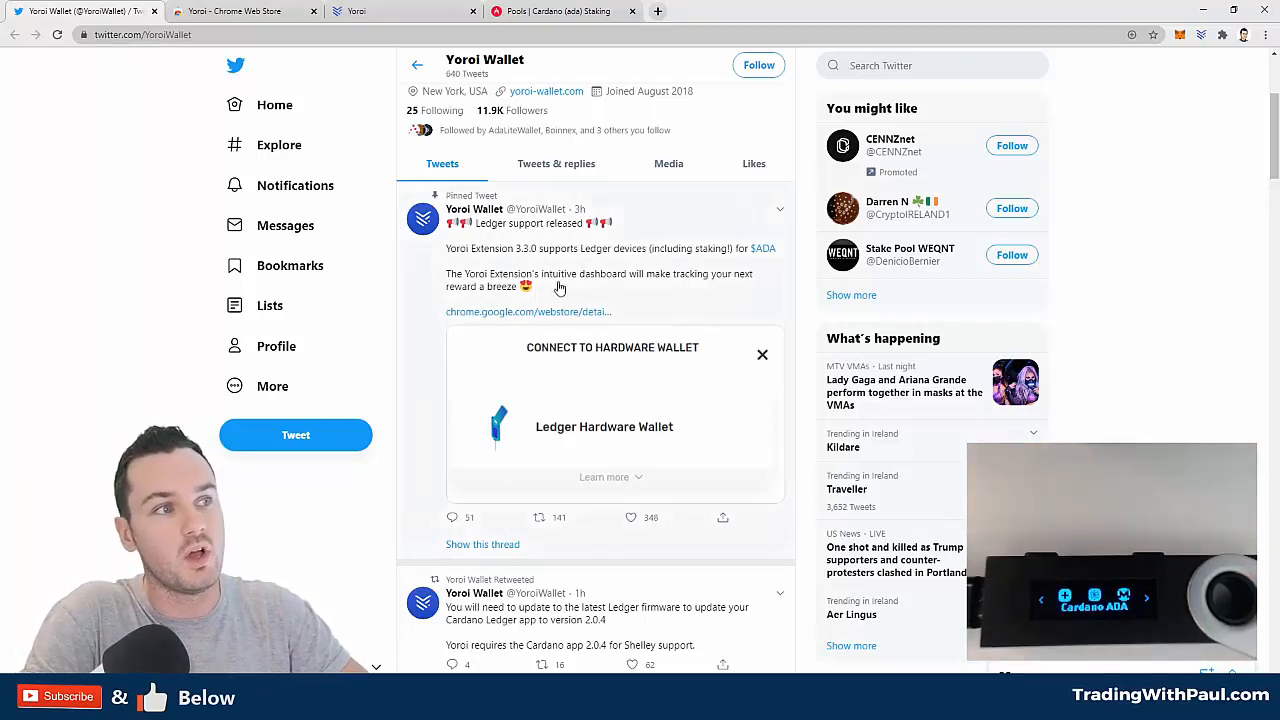
mouse_move(488, 264)
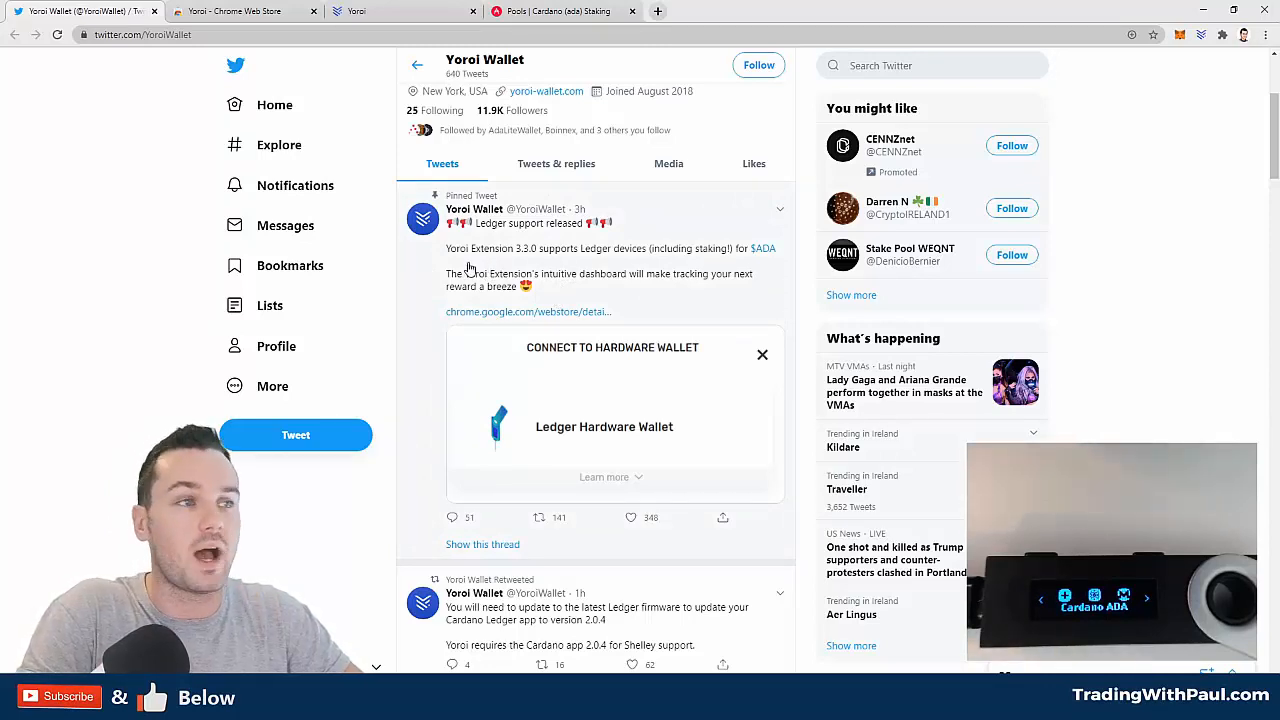
Switch from the Yoroi Wallet tweet to the Yoroi Chrome Web Store page.
left_click(240, 12)
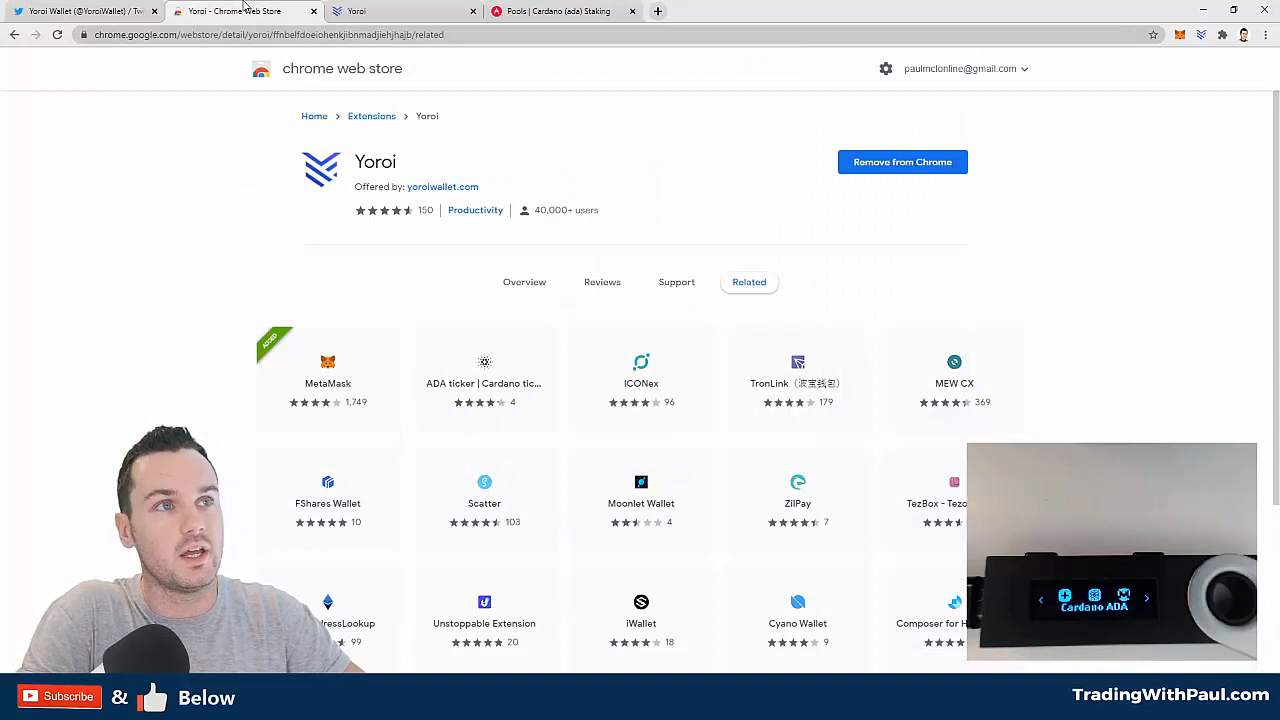
mouse_move(444, 188)
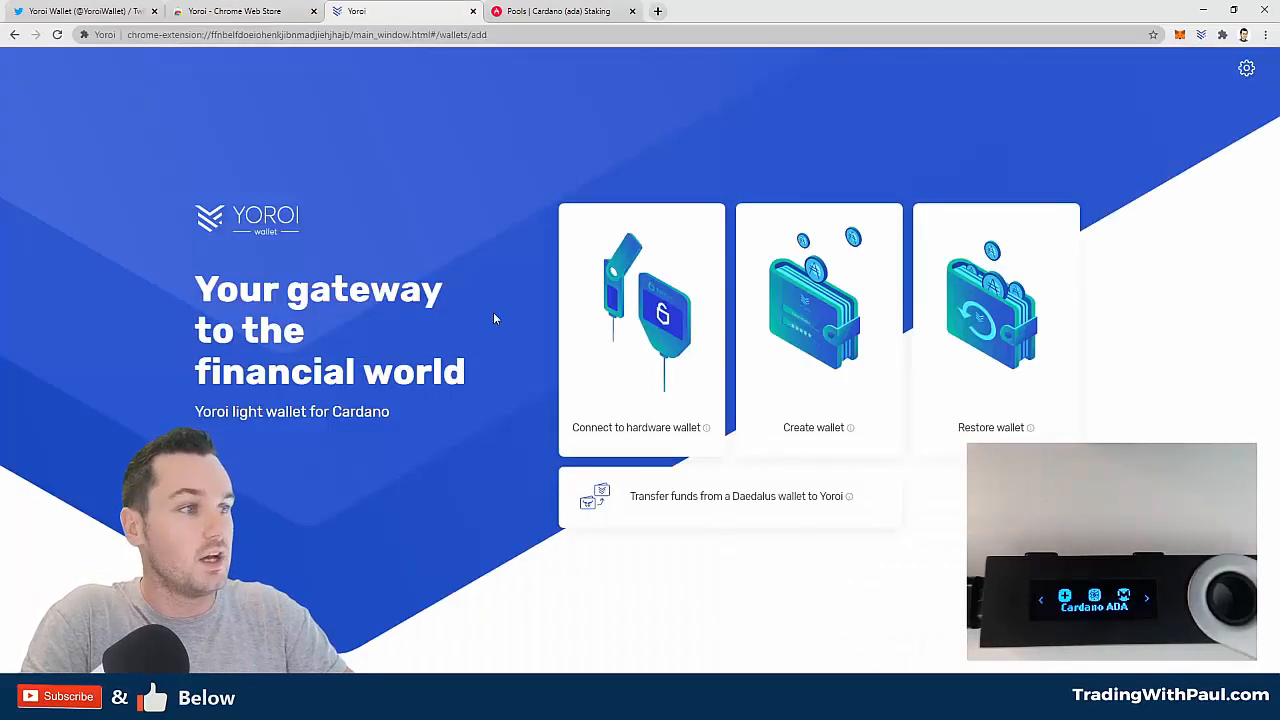
mouse_move(532, 382)
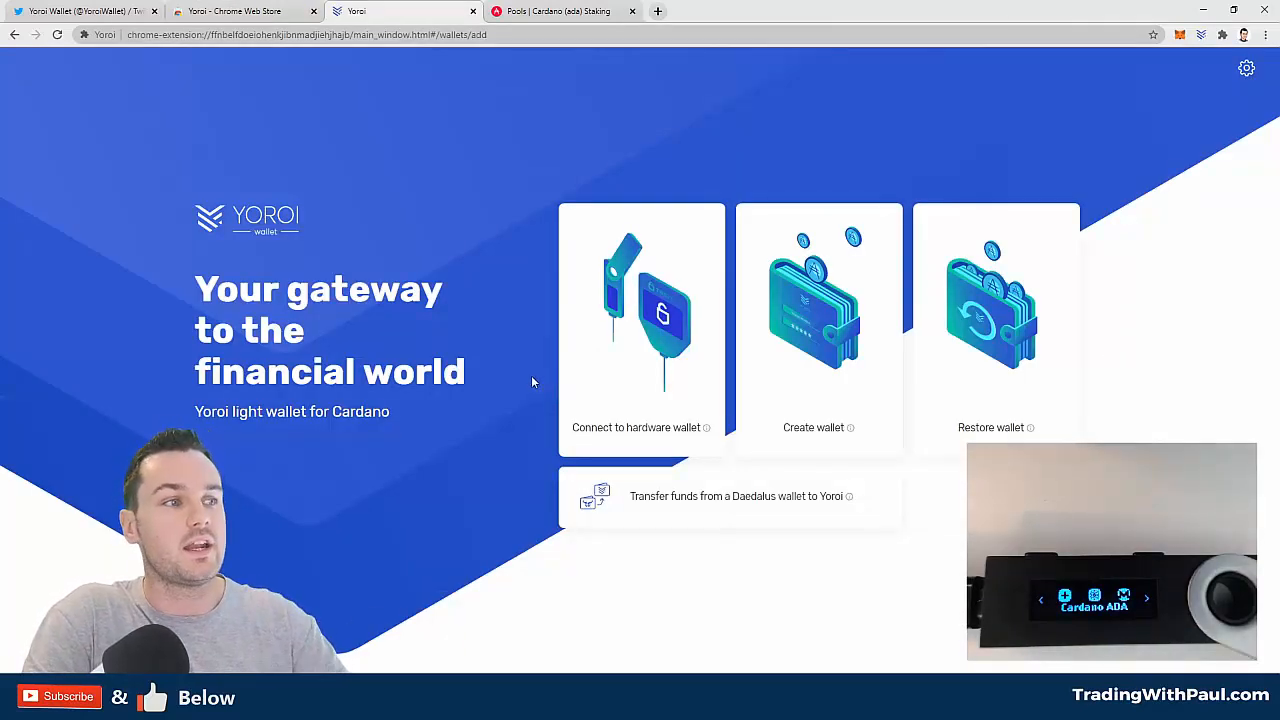
mouse_move(720, 444)
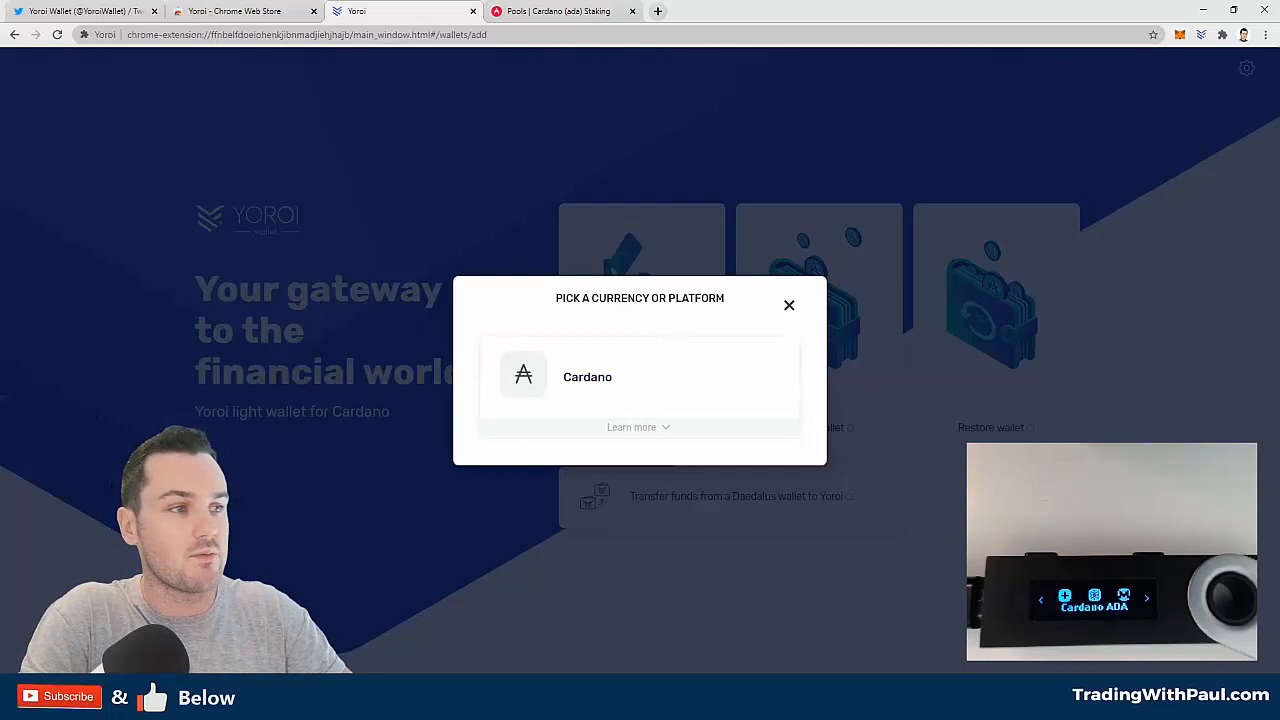
mouse_move(608, 388)
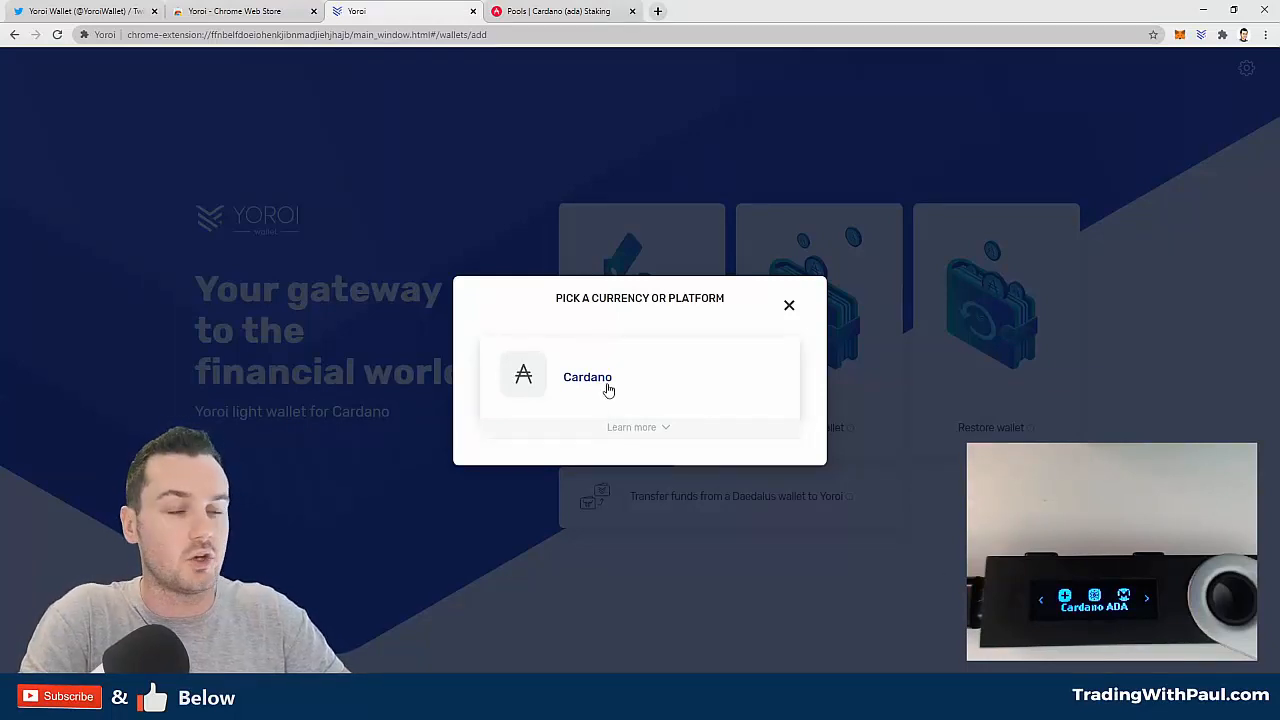
Choose Cardano, Ledger Hardware Wallet and Shelley-era wallet, then pass the prerequisites check.
left_click(588, 376)
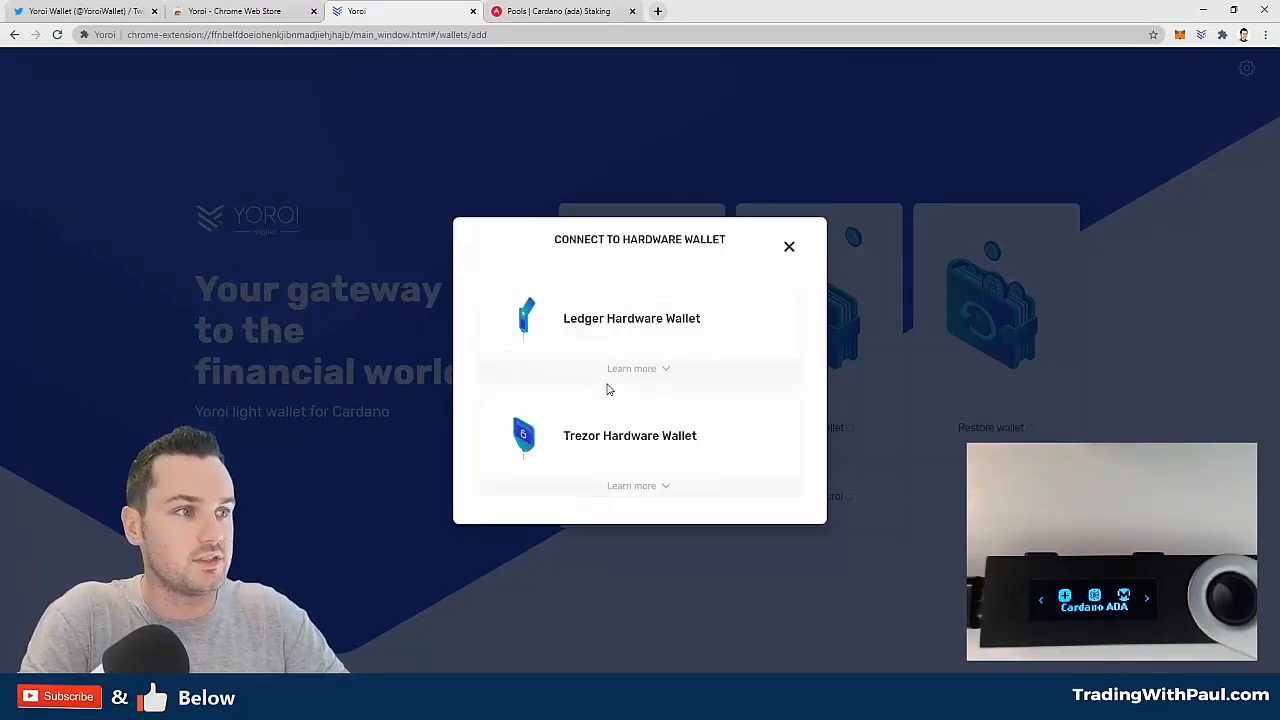
mouse_move(664, 358)
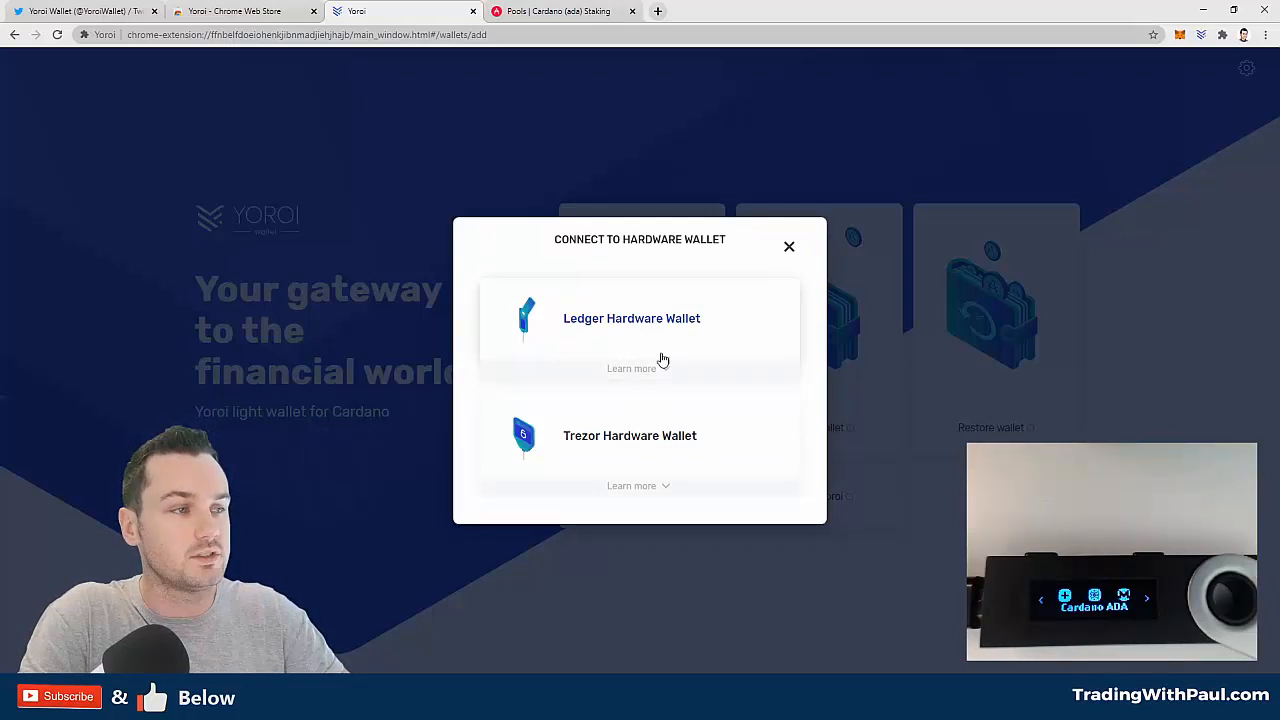
left_click(632, 318)
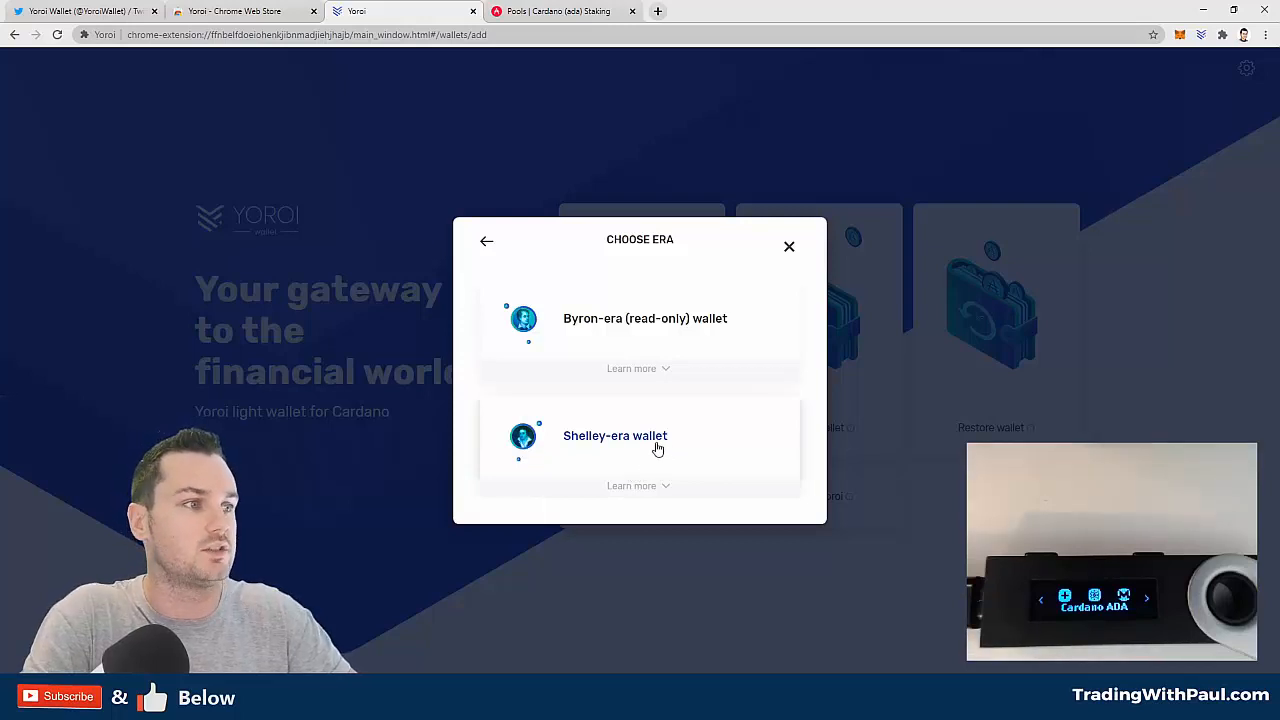
left_click(640, 436)
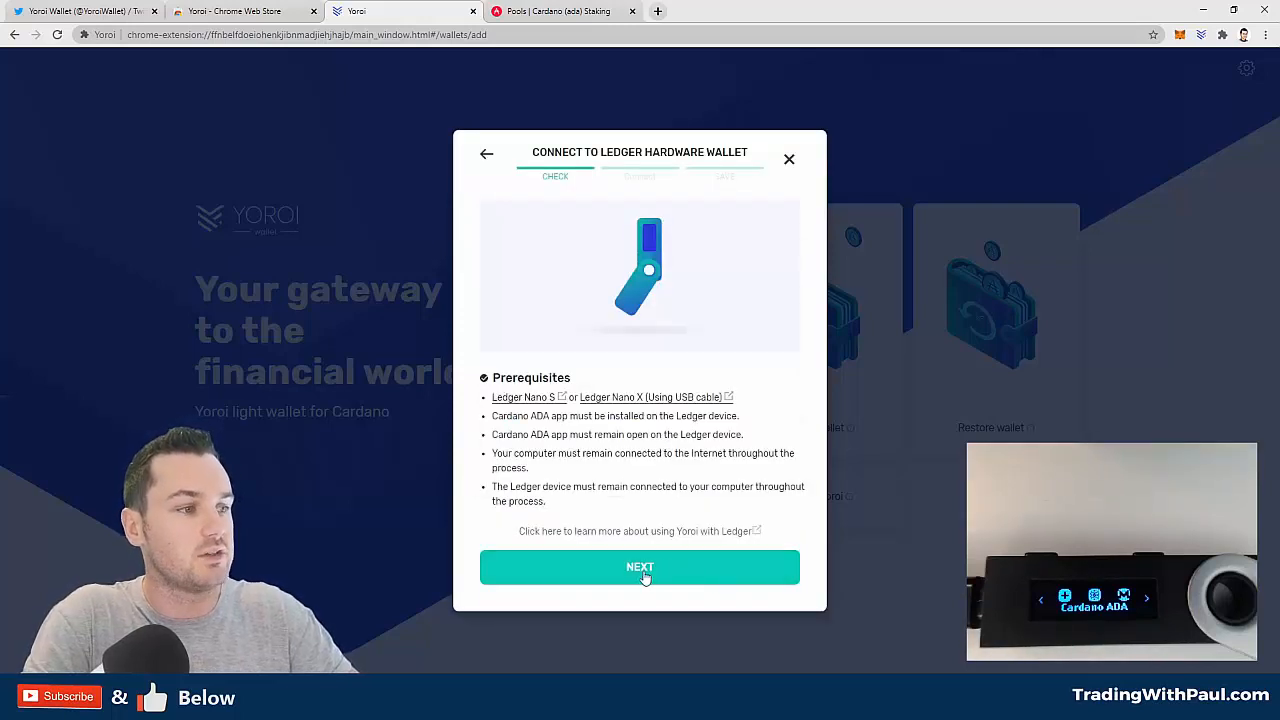
left_click(640, 568)
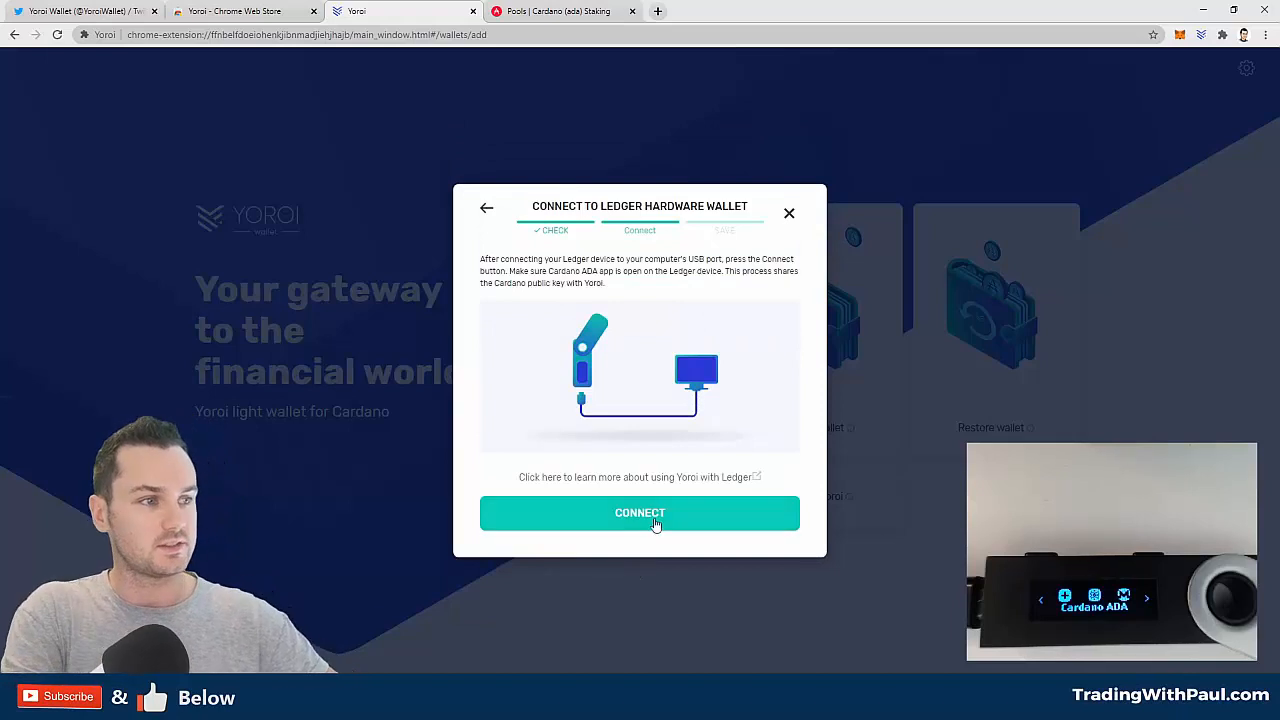
Connect to the Ledger and select Ledger Nano S as the device.
left_click(640, 512)
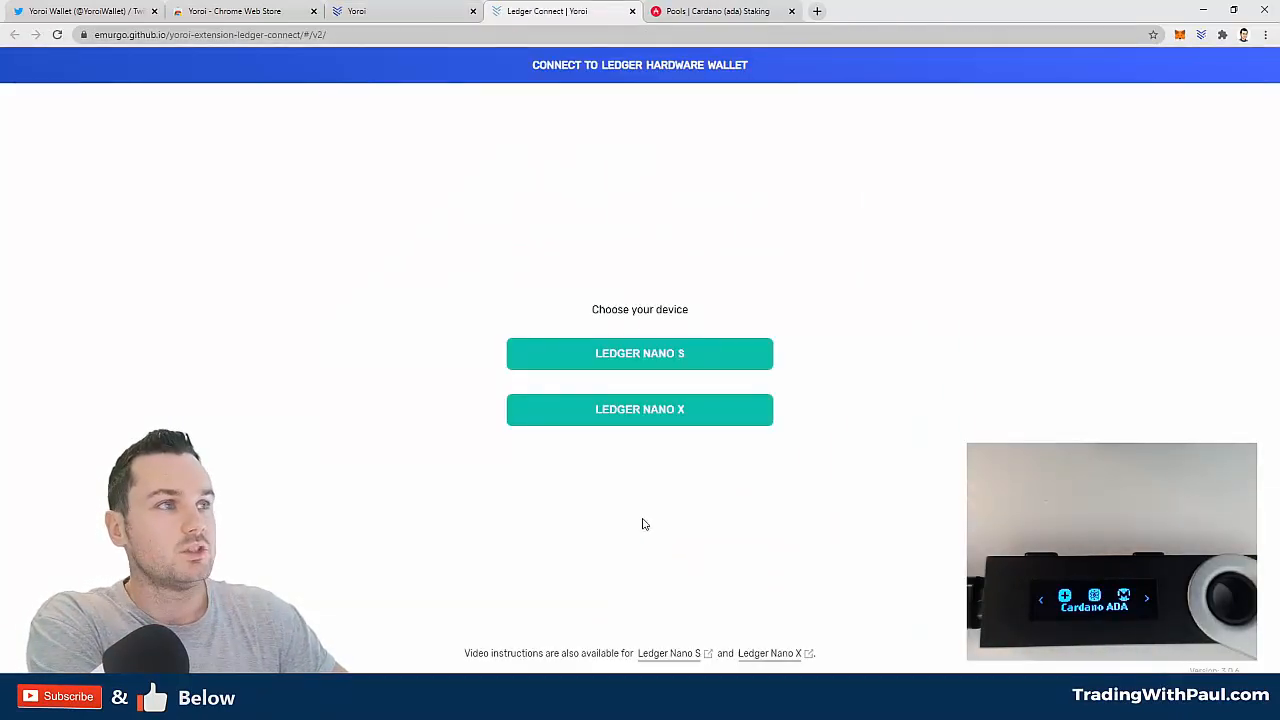
mouse_move(640, 352)
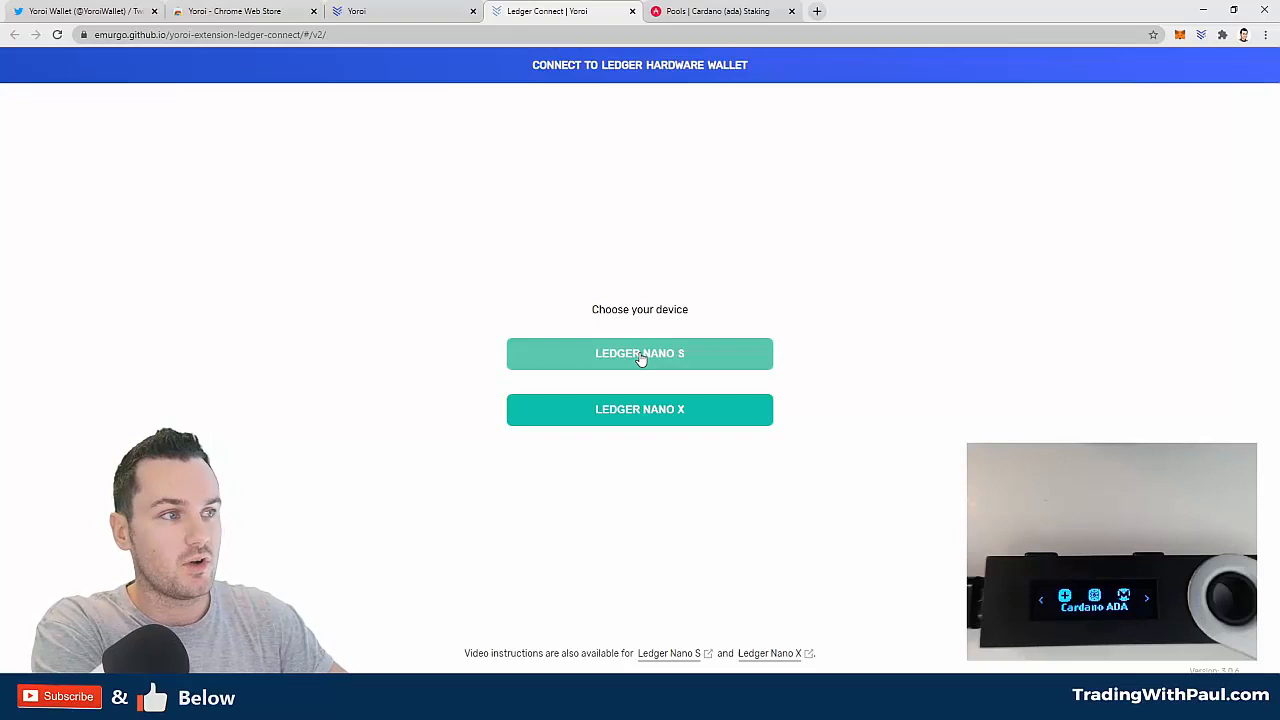
left_click(640, 352)
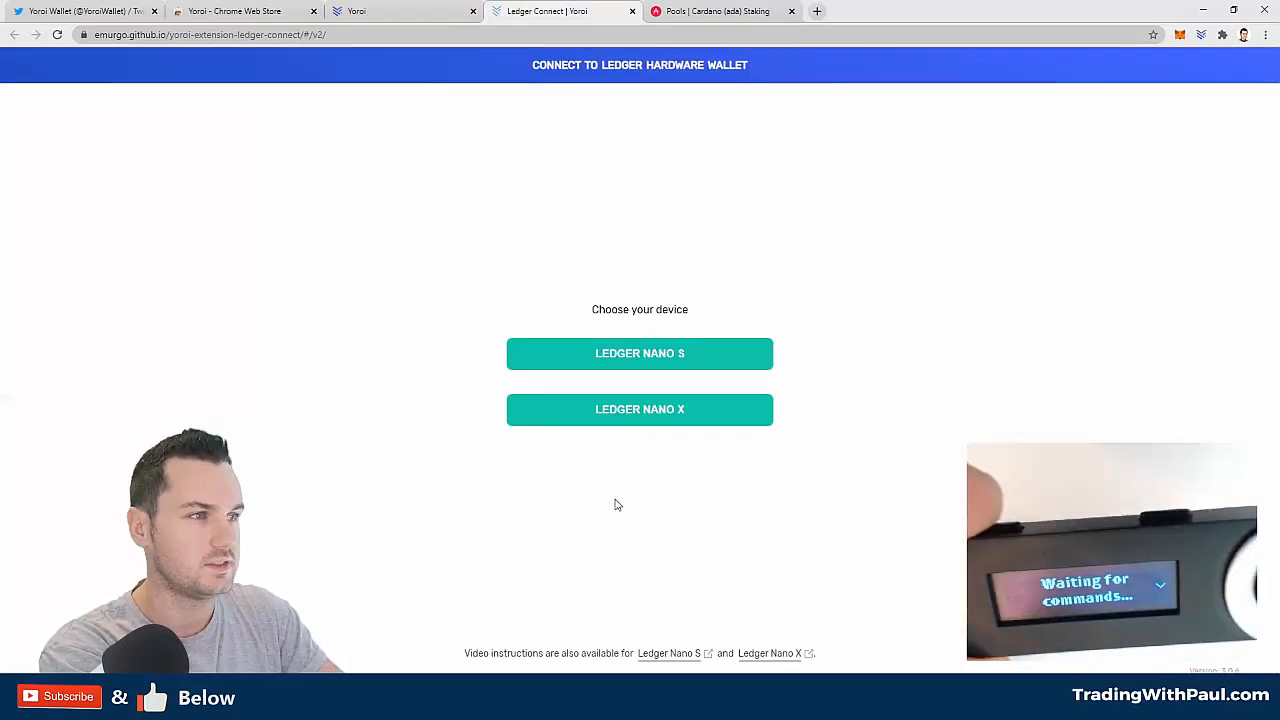
mouse_move(656, 336)
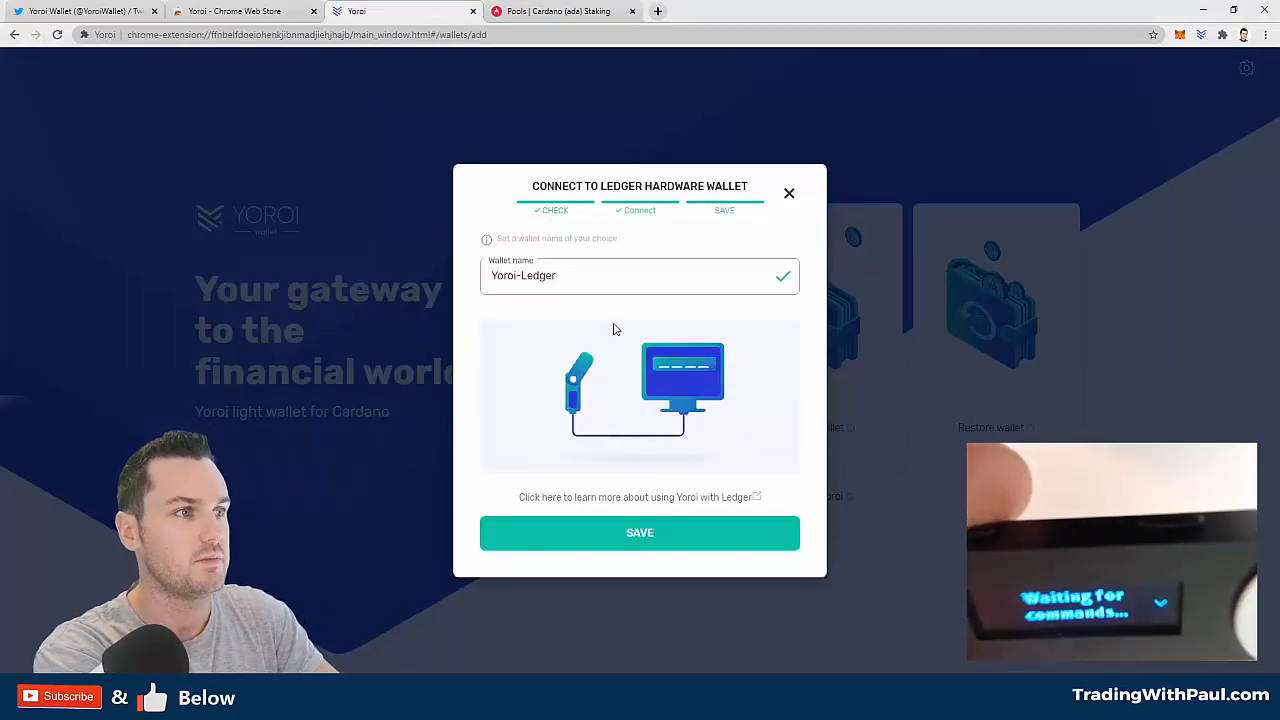
mouse_move(604, 338)
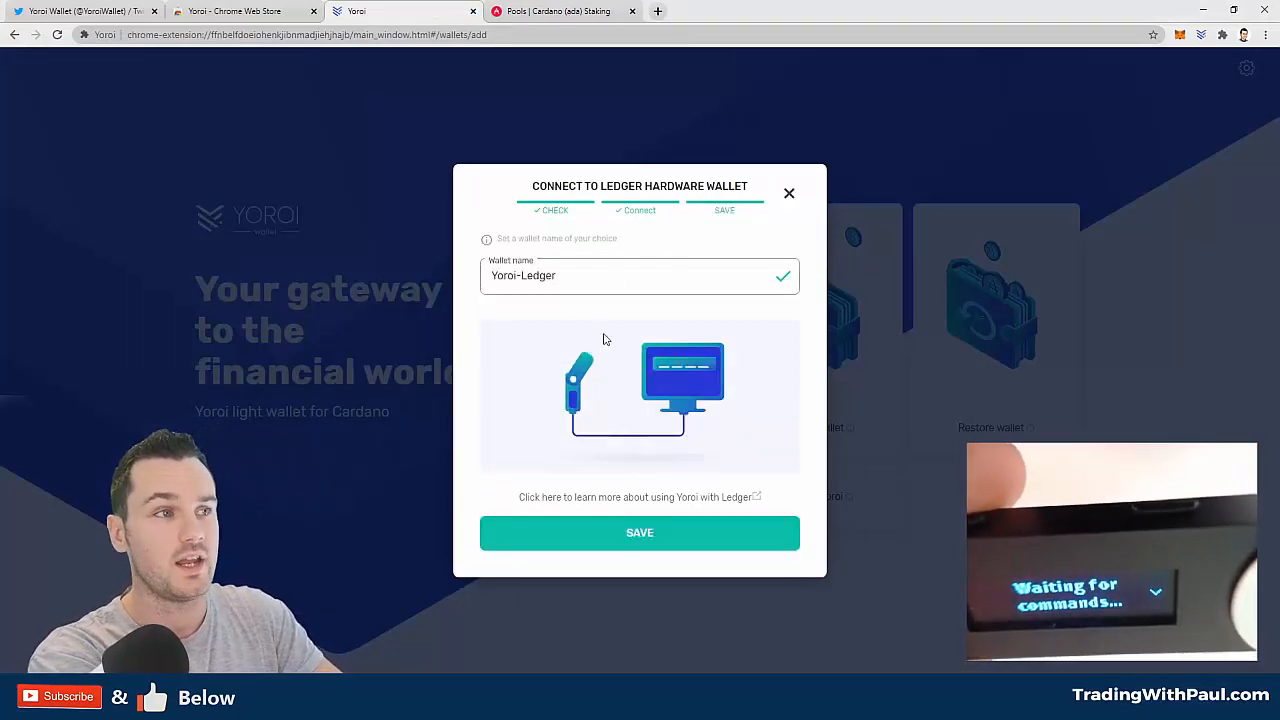
Save the new Yoroi-Ledger wallet, showing its 4 transactions and 80 ADA balance.
left_click(788, 192)
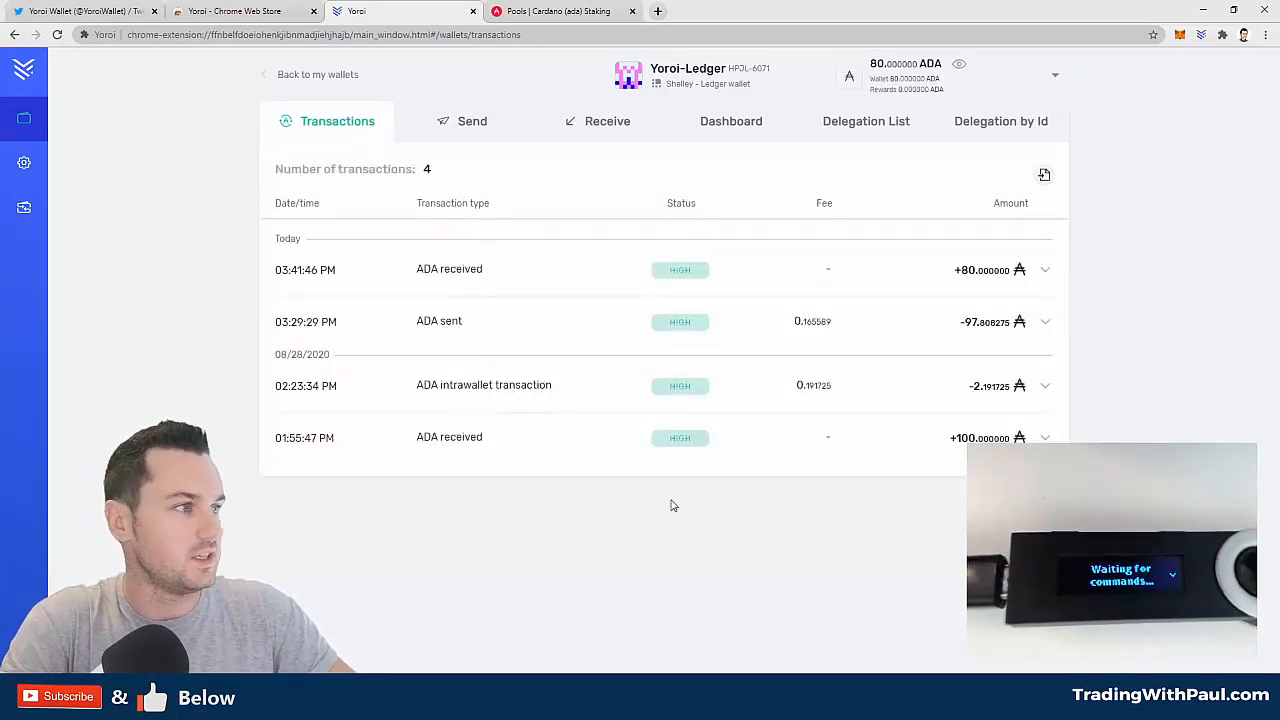
mouse_move(684, 542)
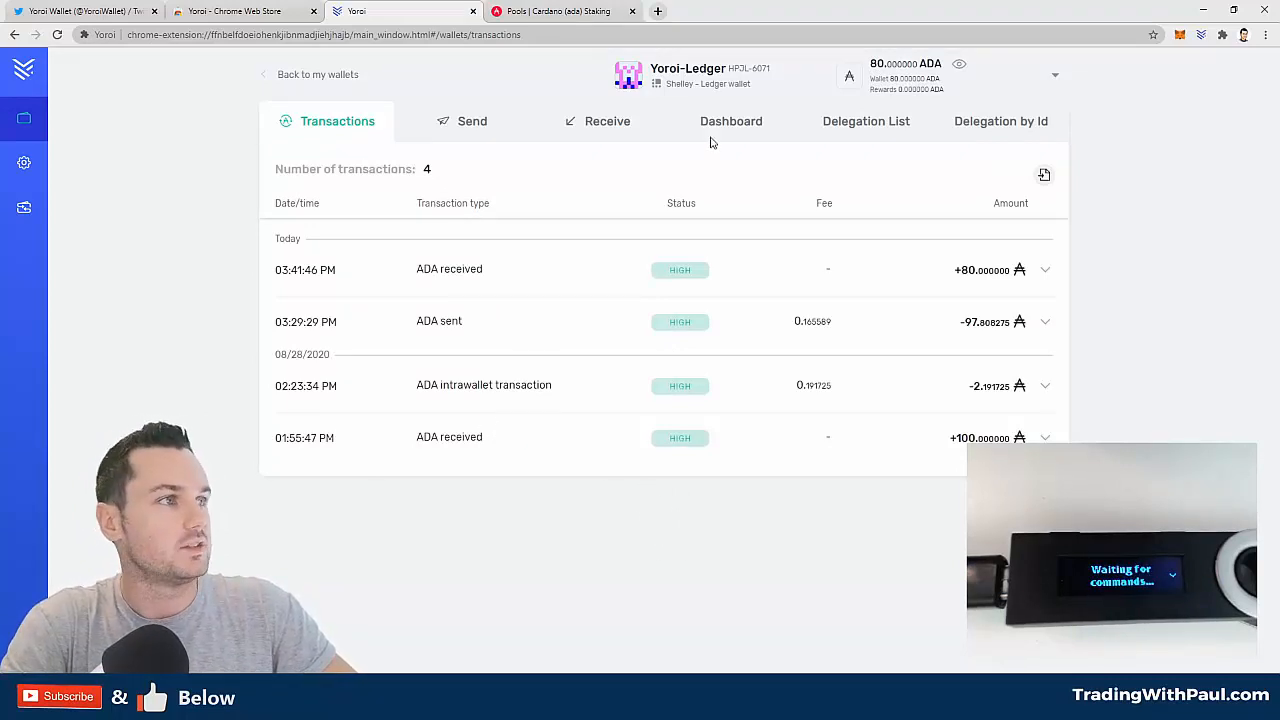
View the staking dashboard with 80 ADA delegated to ADALITE STAKE, then return to transactions.
left_click(732, 122)
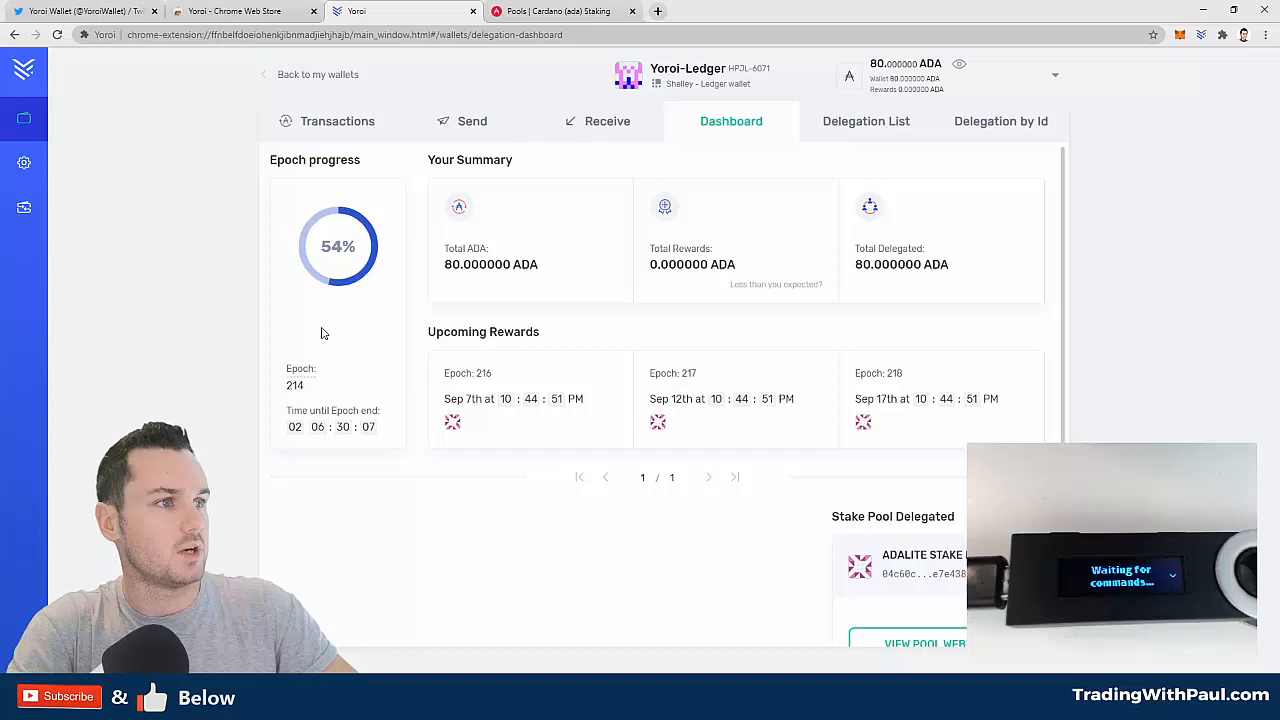
mouse_move(516, 270)
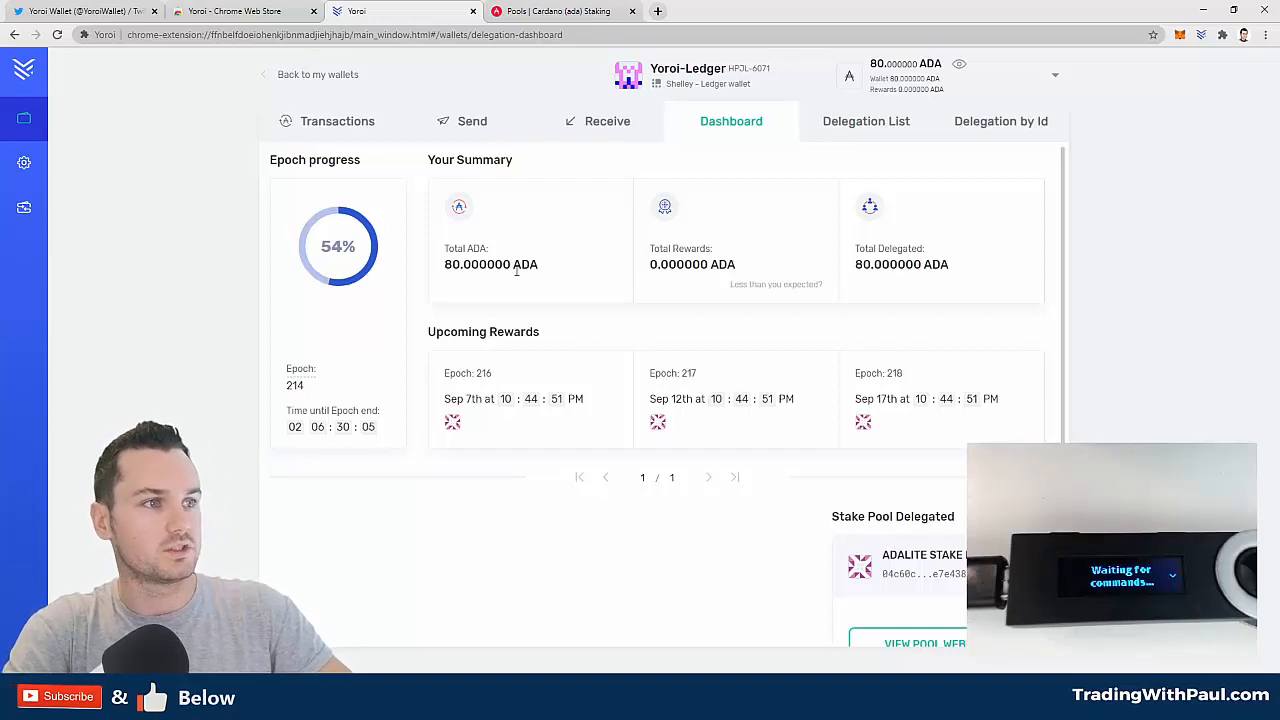
mouse_move(714, 176)
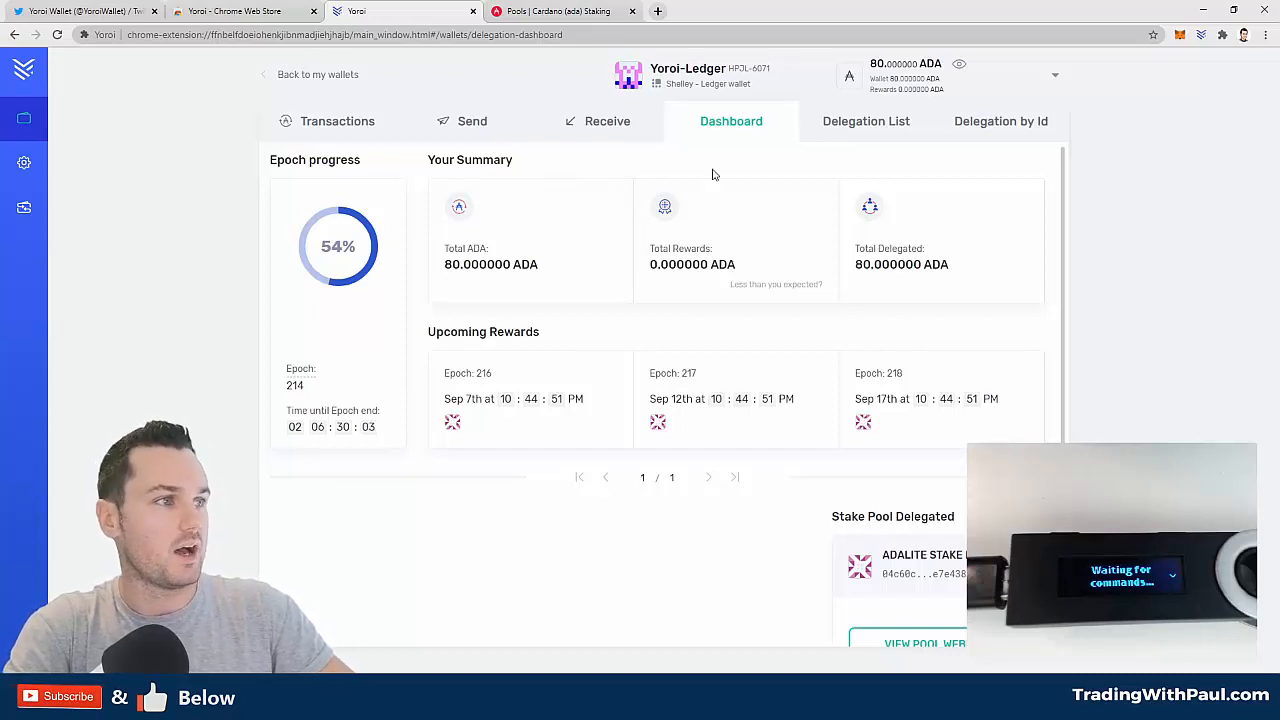
mouse_move(962, 236)
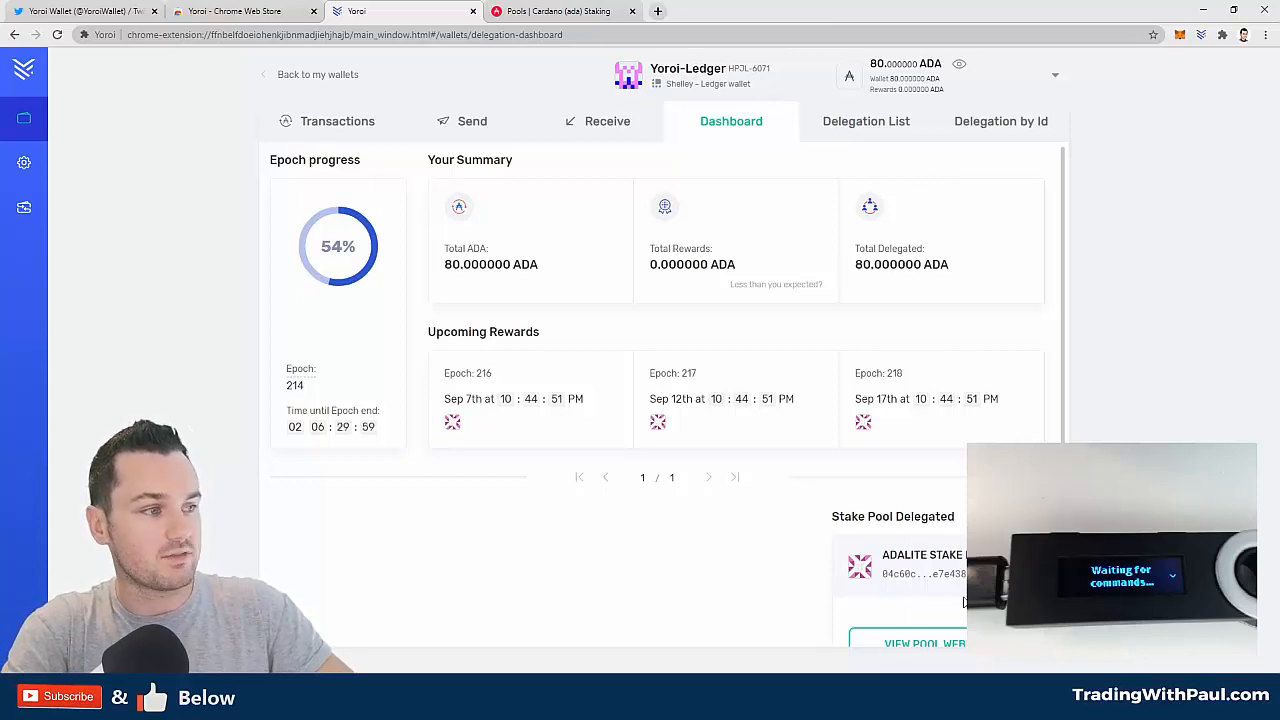
mouse_move(692, 556)
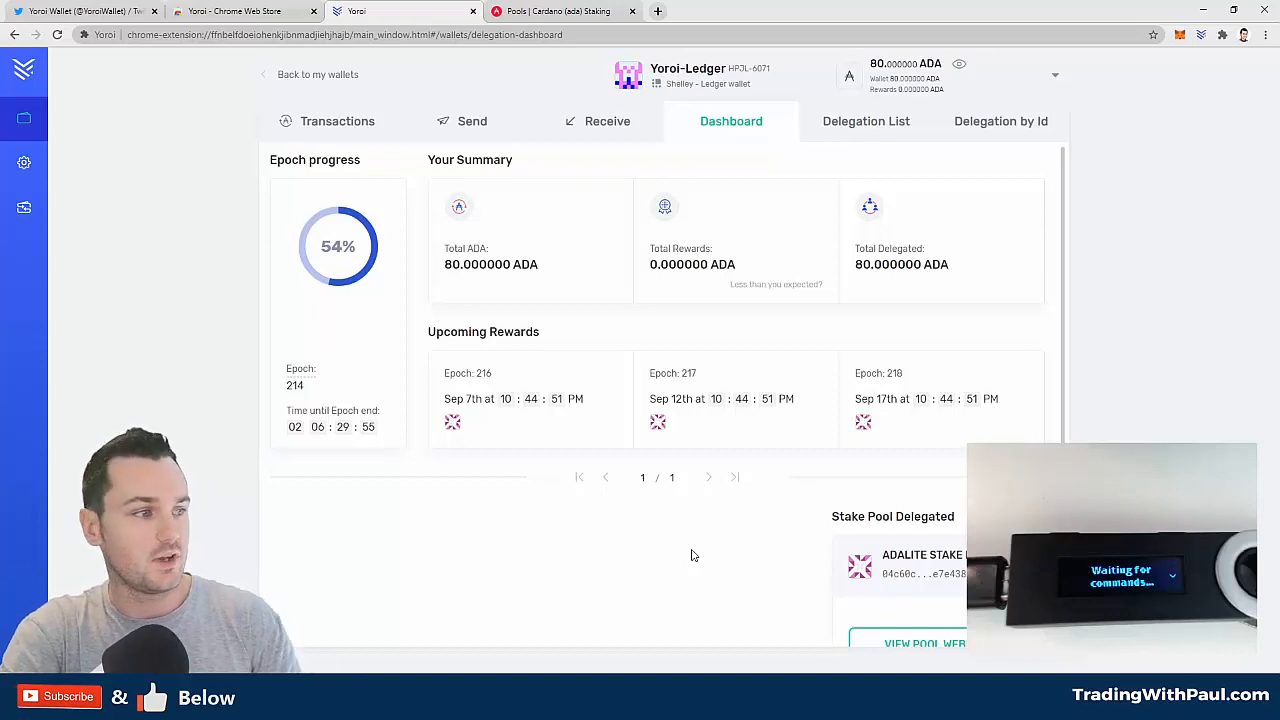
mouse_move(708, 576)
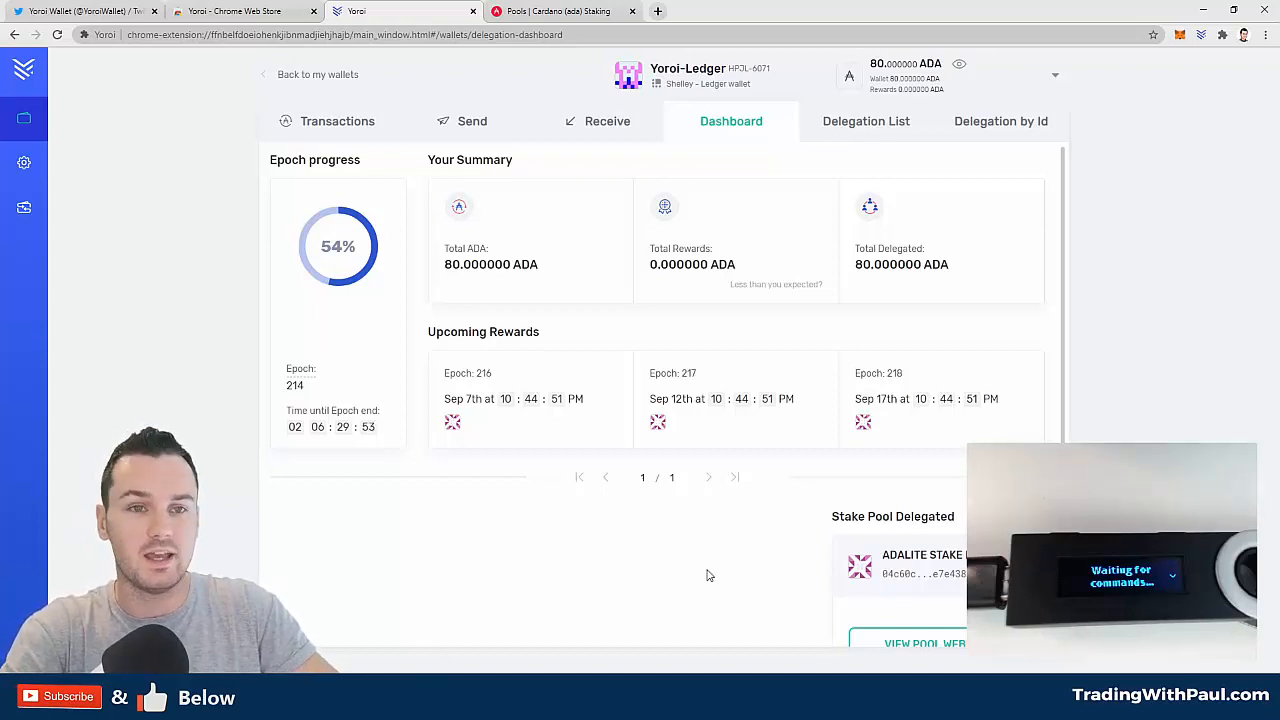
mouse_move(490, 588)
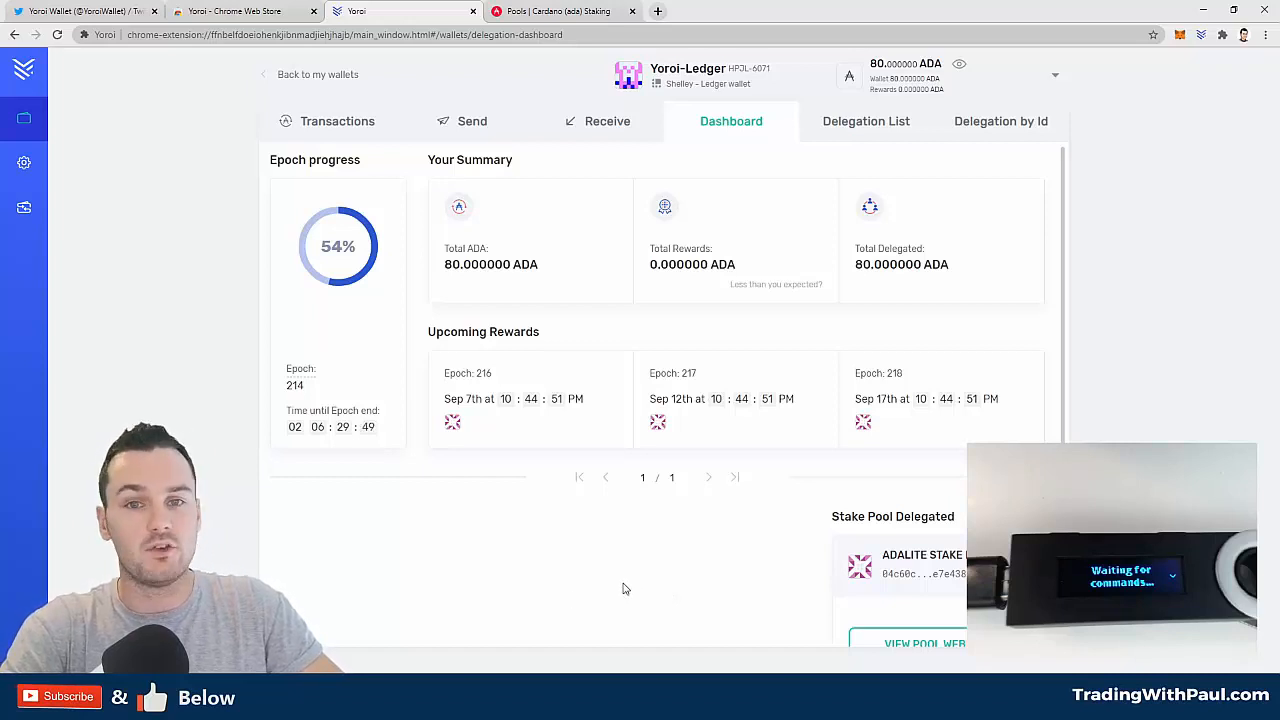
left_click(336, 122)
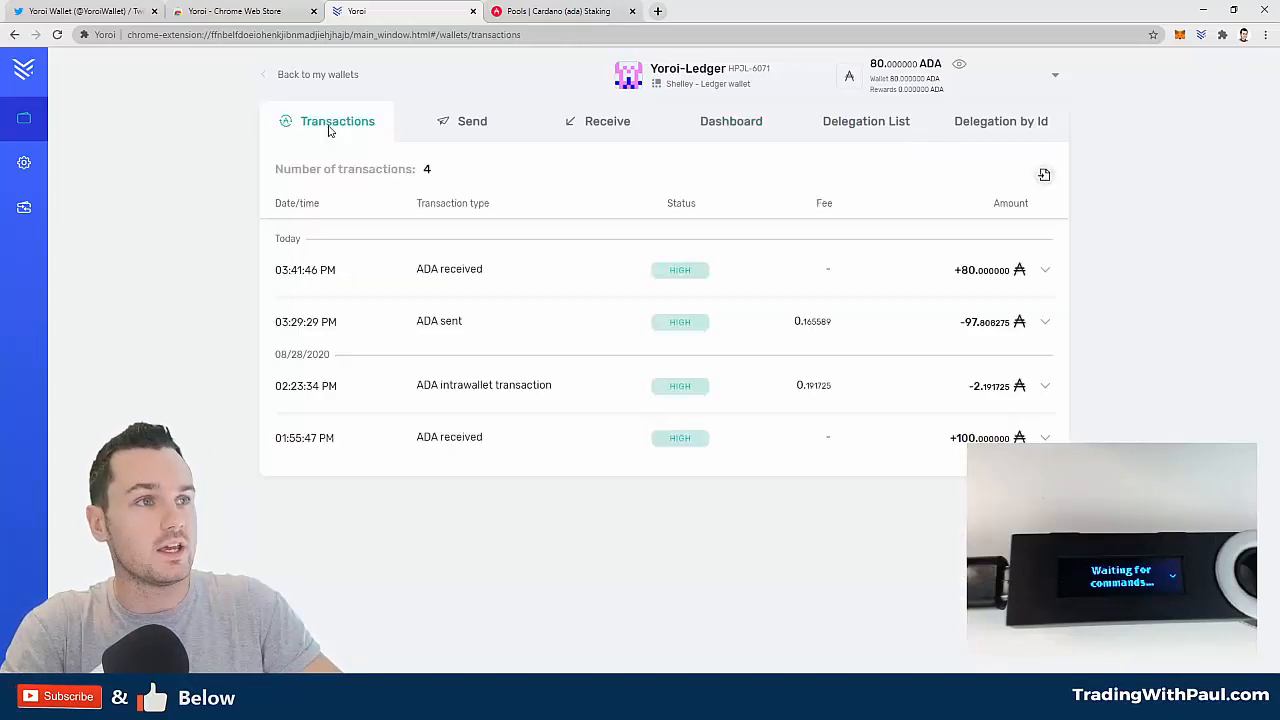
mouse_move(548, 402)
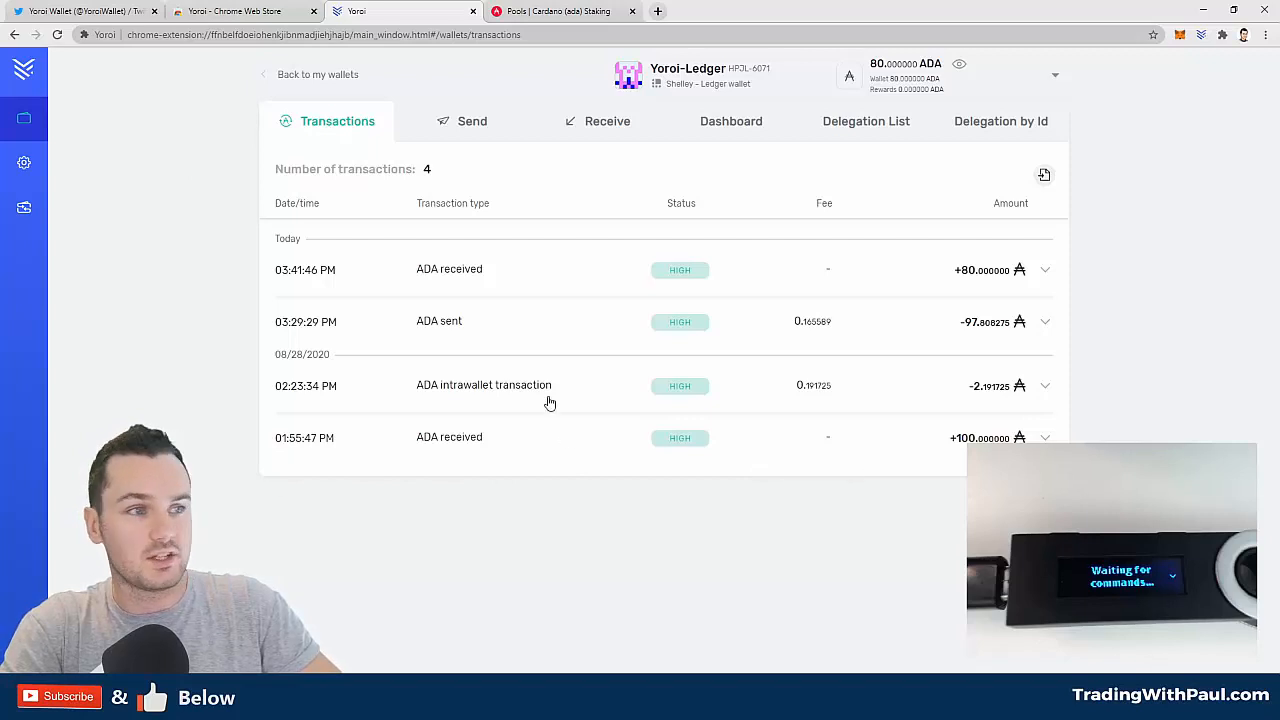
mouse_move(986, 330)
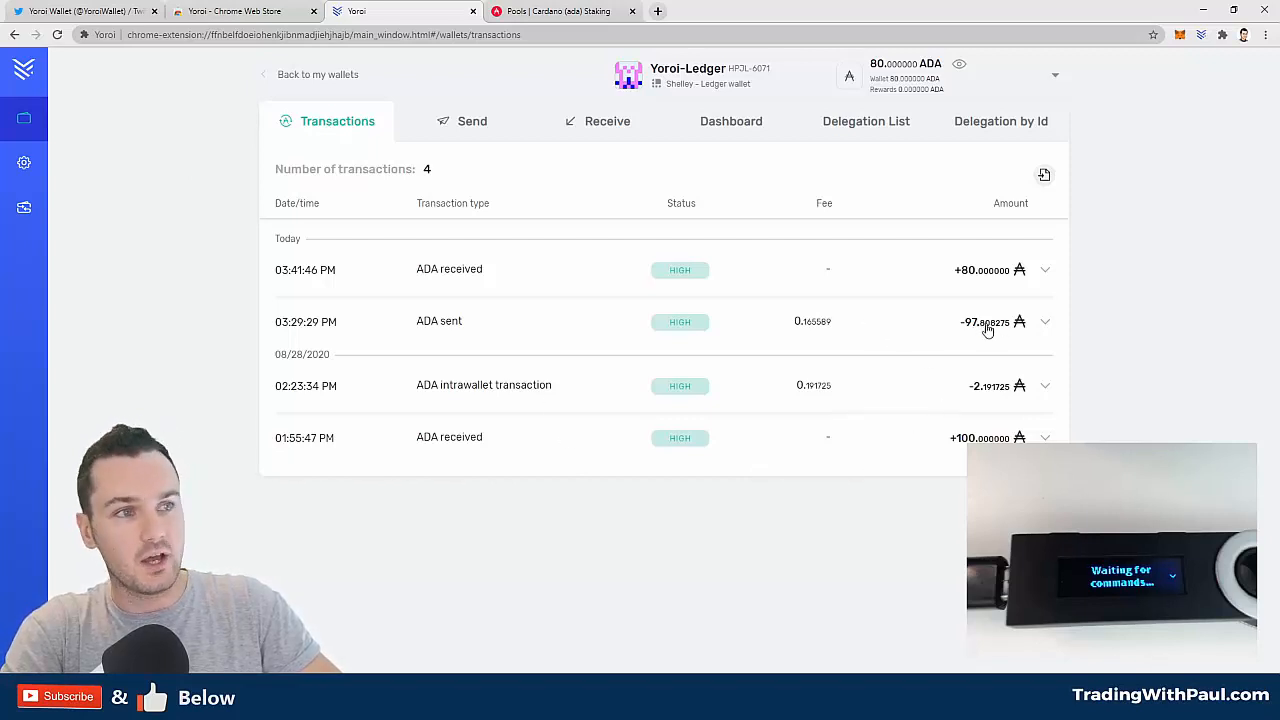
mouse_move(788, 290)
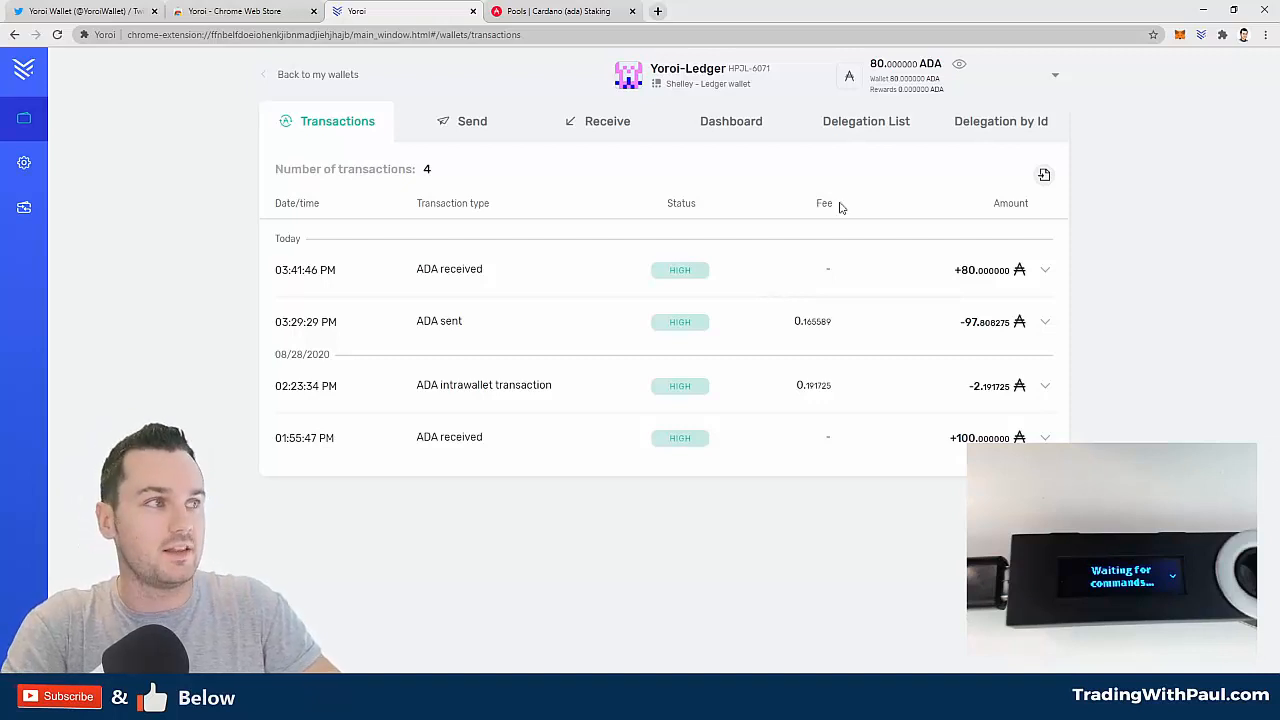
Reopen the Dashboard and go to the adapools stake pool rankings page.
left_click(732, 122)
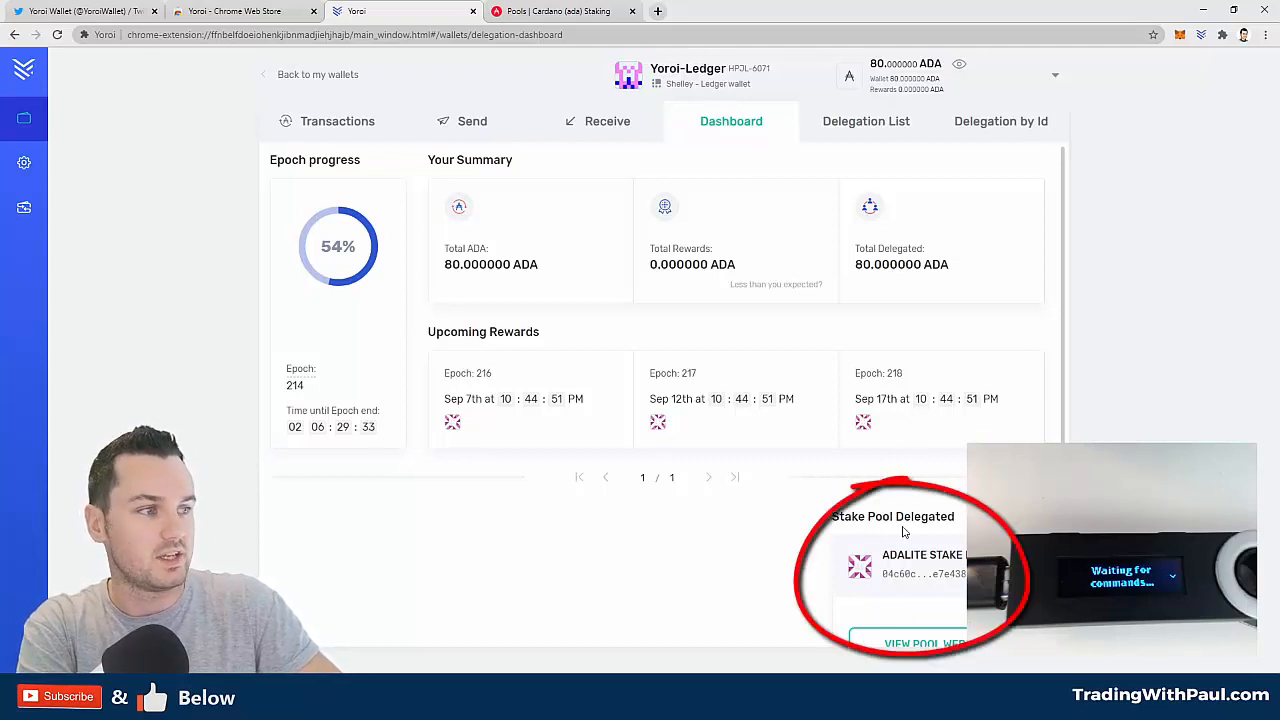
left_click(866, 122)
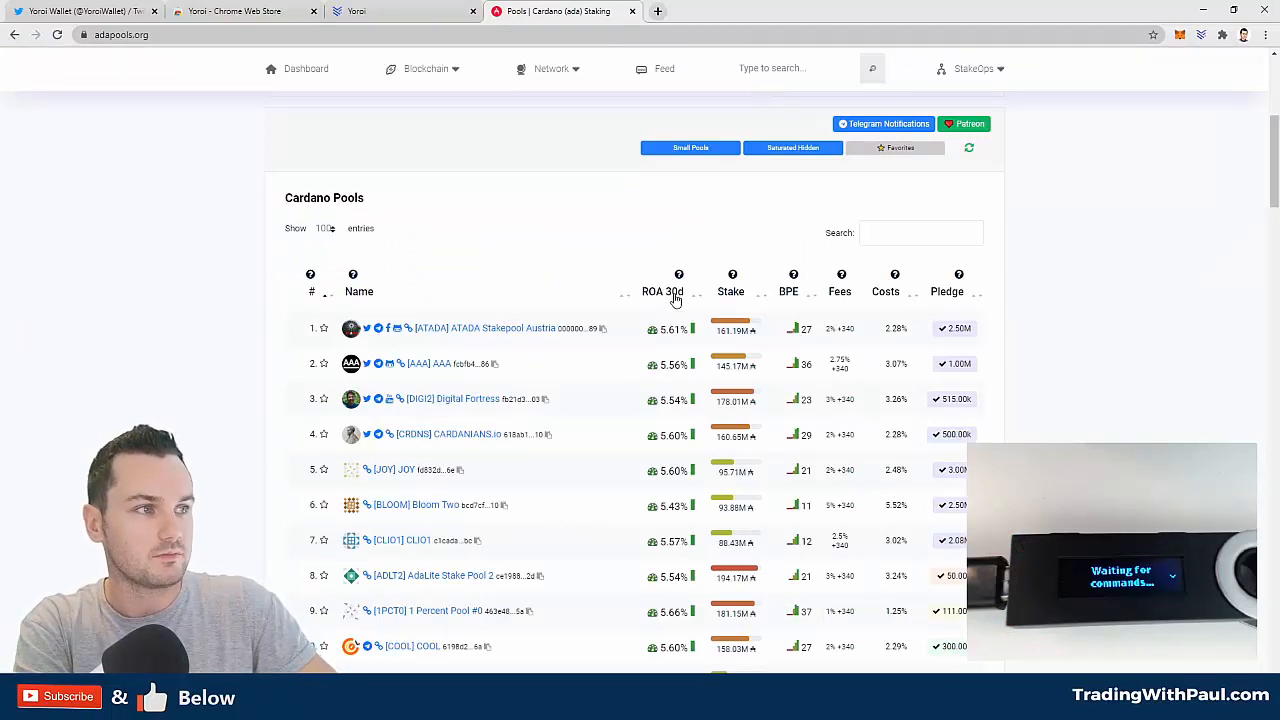
Compare stake pools between Yoroi's Delegation List and the adapools rankings.
left_click(404, 12)
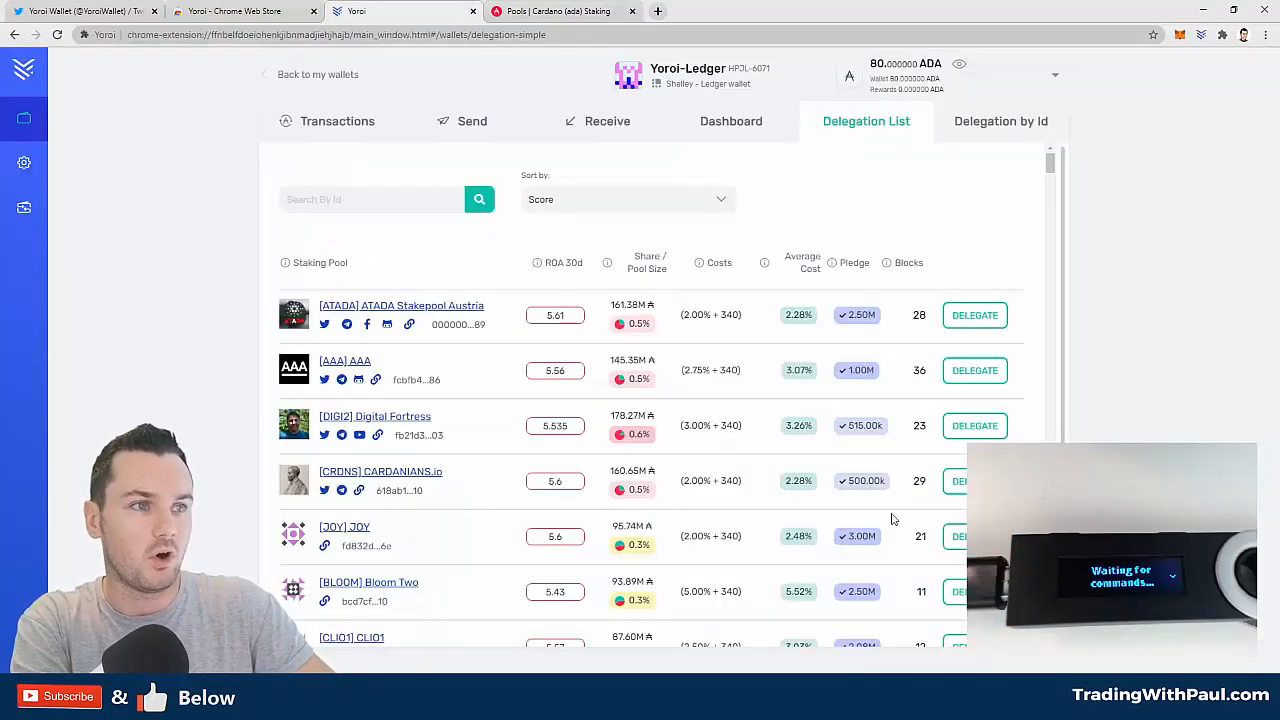
scroll("down", 3)
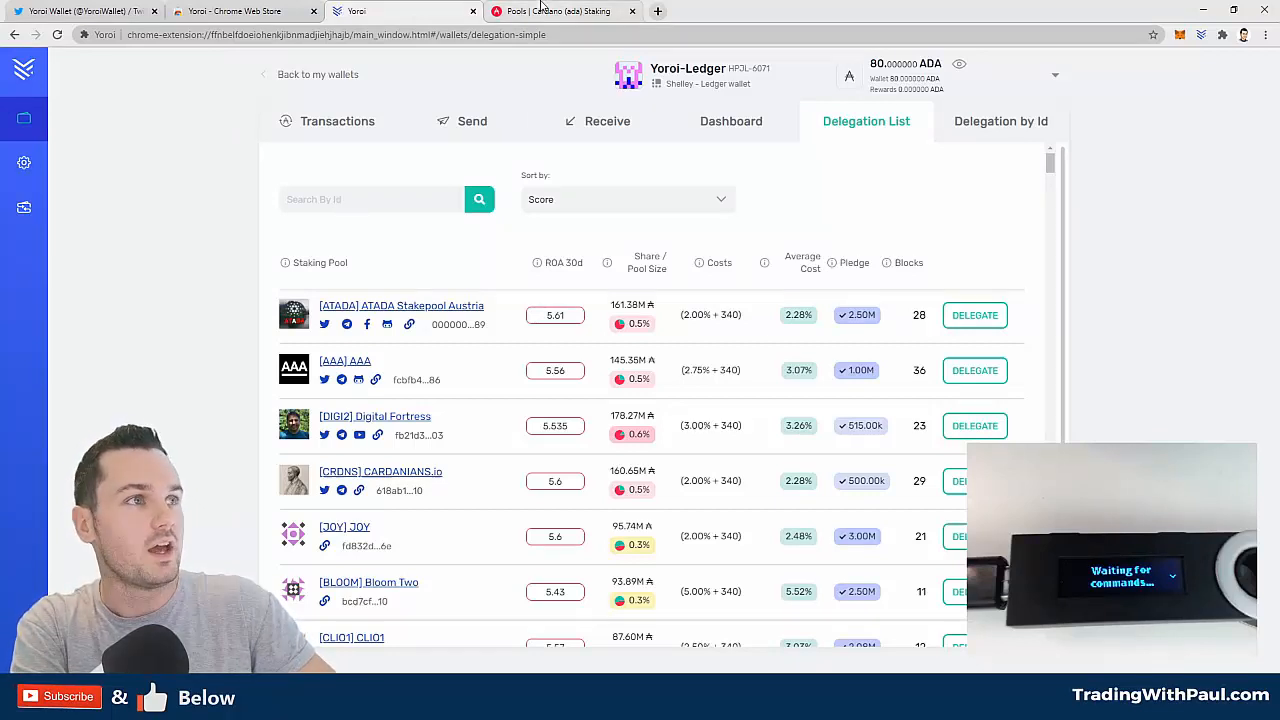
left_click(560, 12)
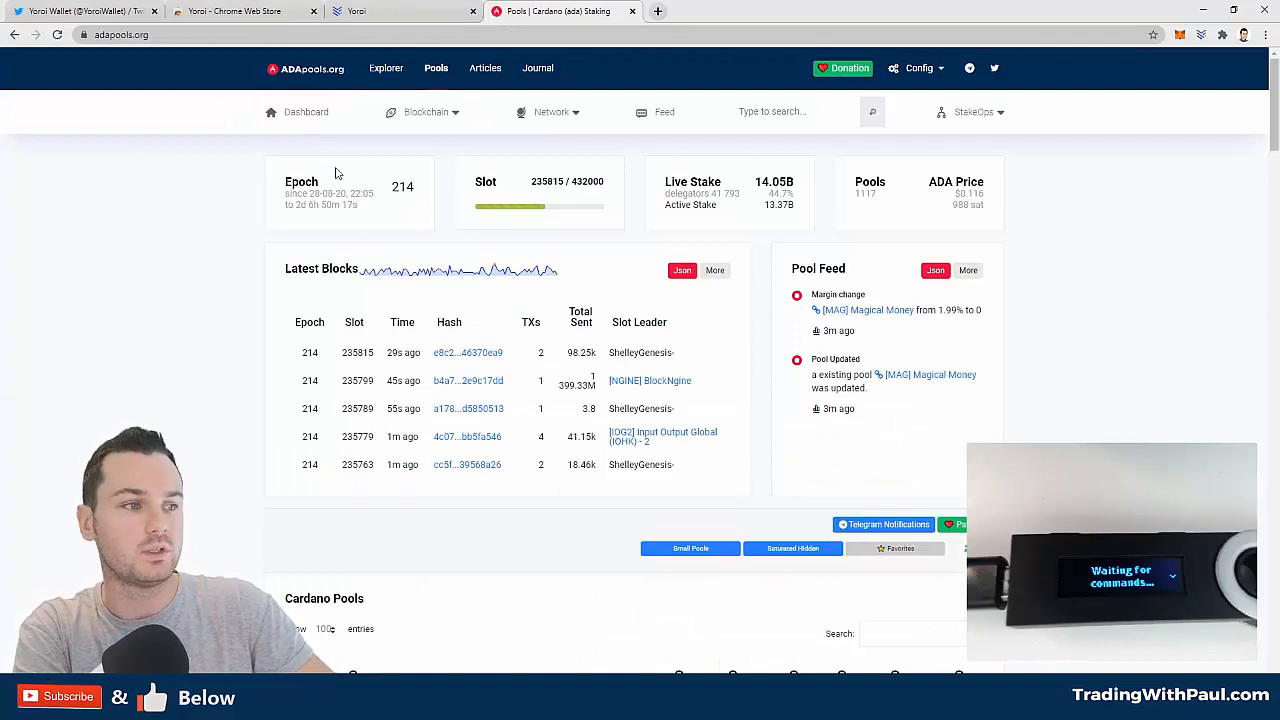
scroll("down", 3)
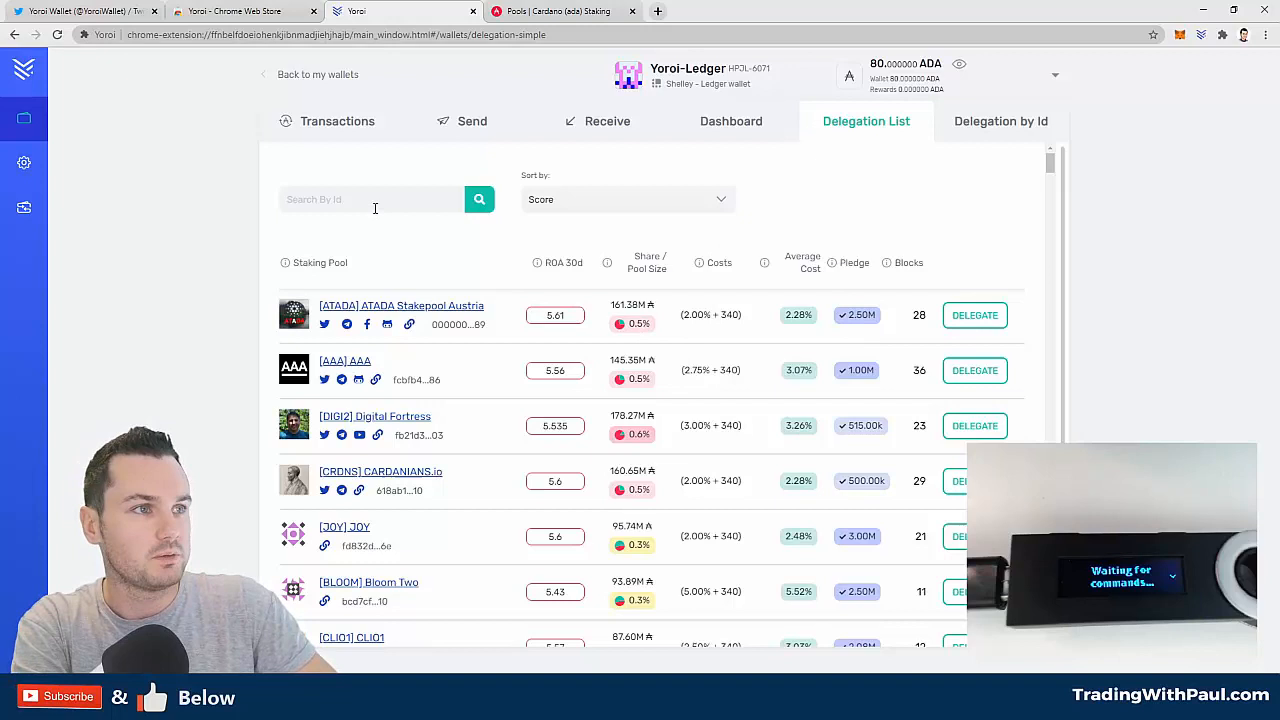
Filter the Delegation List to the YOROI pool by searching 'yoroi'.
type("y")
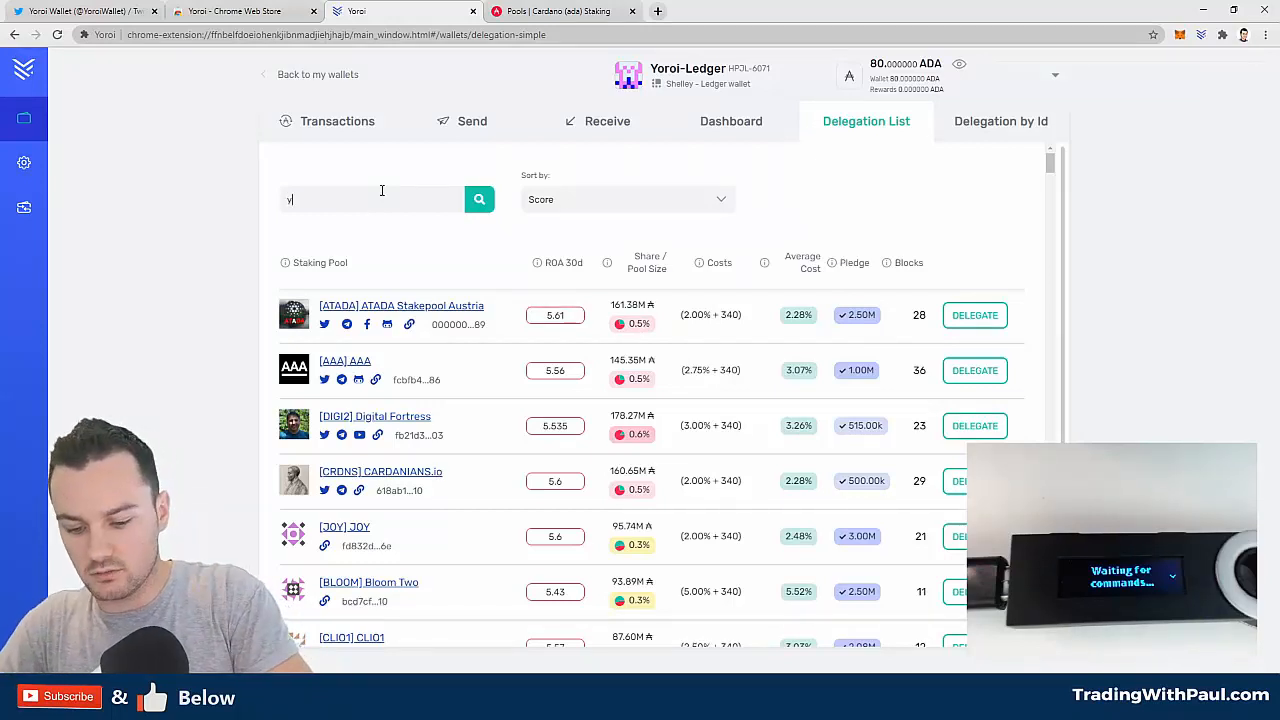
type("oroi")
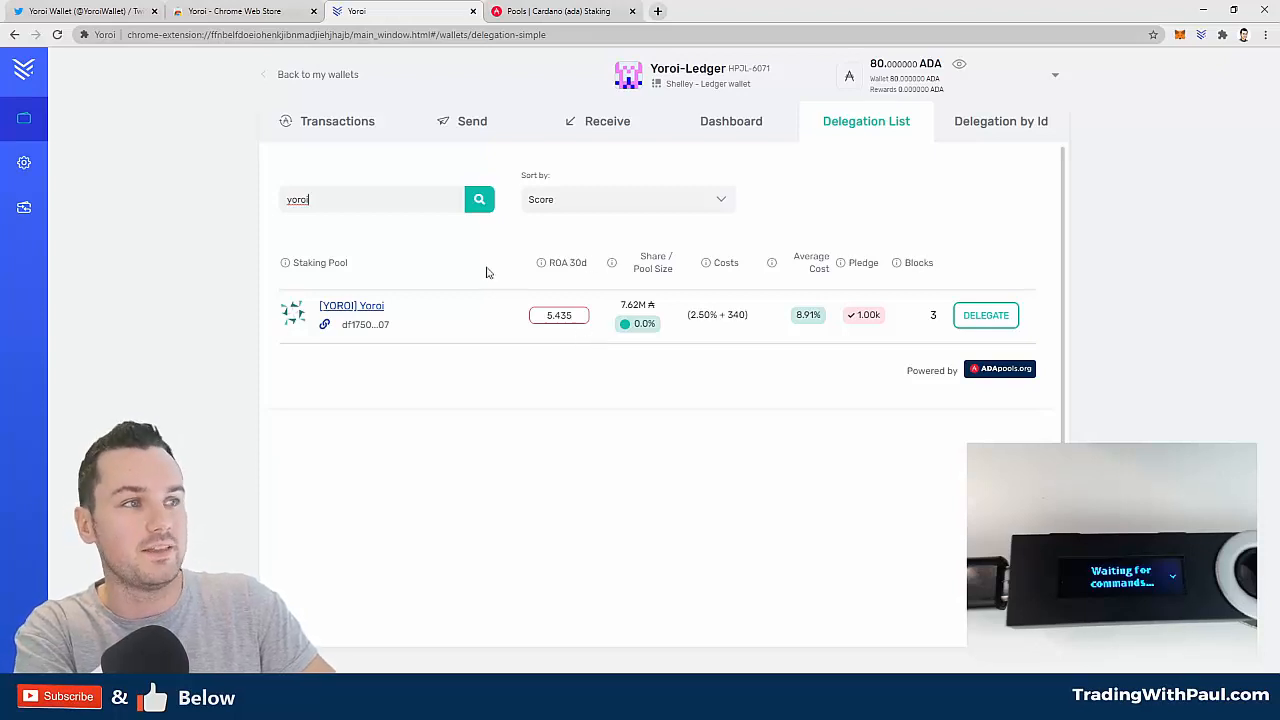
mouse_move(560, 290)
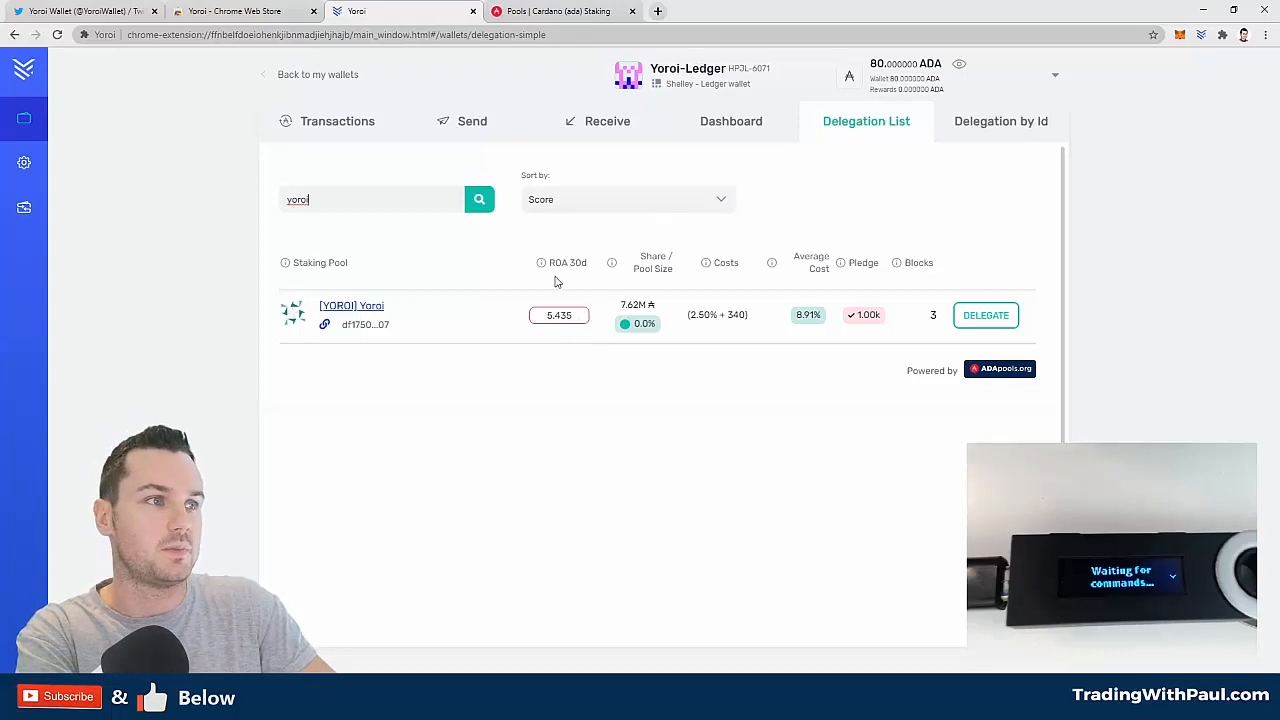
mouse_move(692, 424)
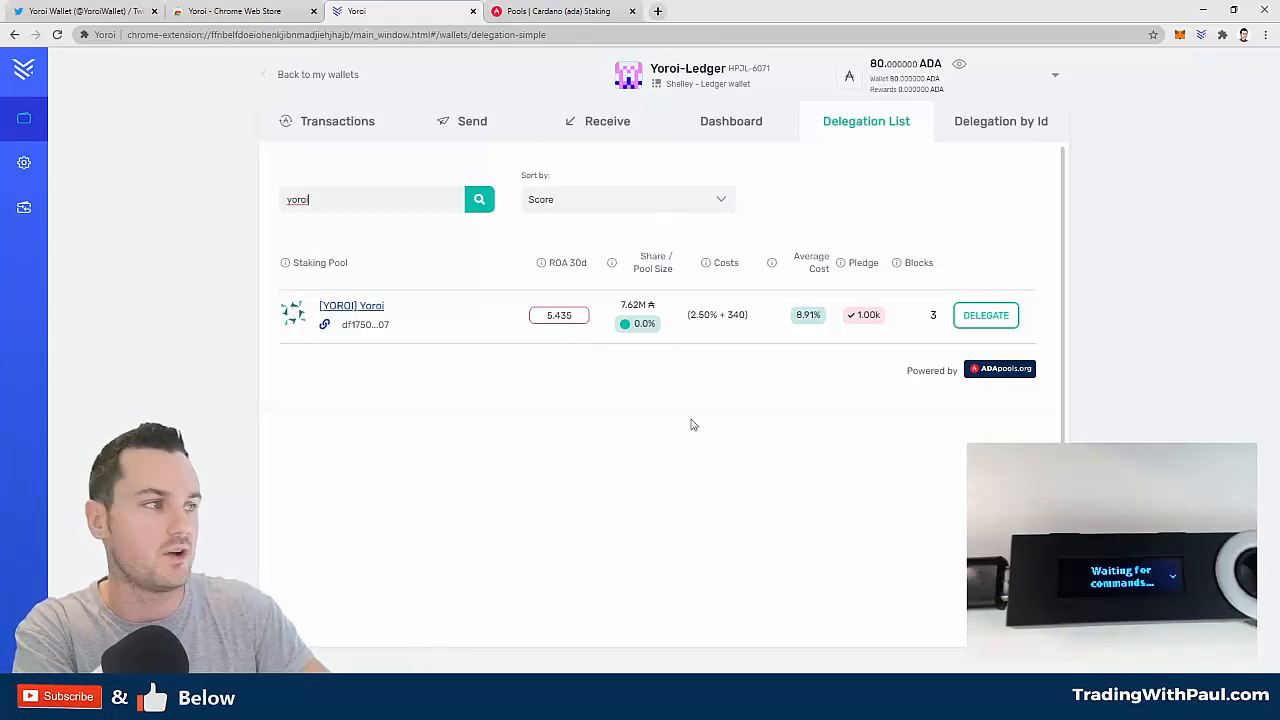
Delegate the wallet's balance to the YOROI pool and confirm the transaction.
left_click(984, 314)
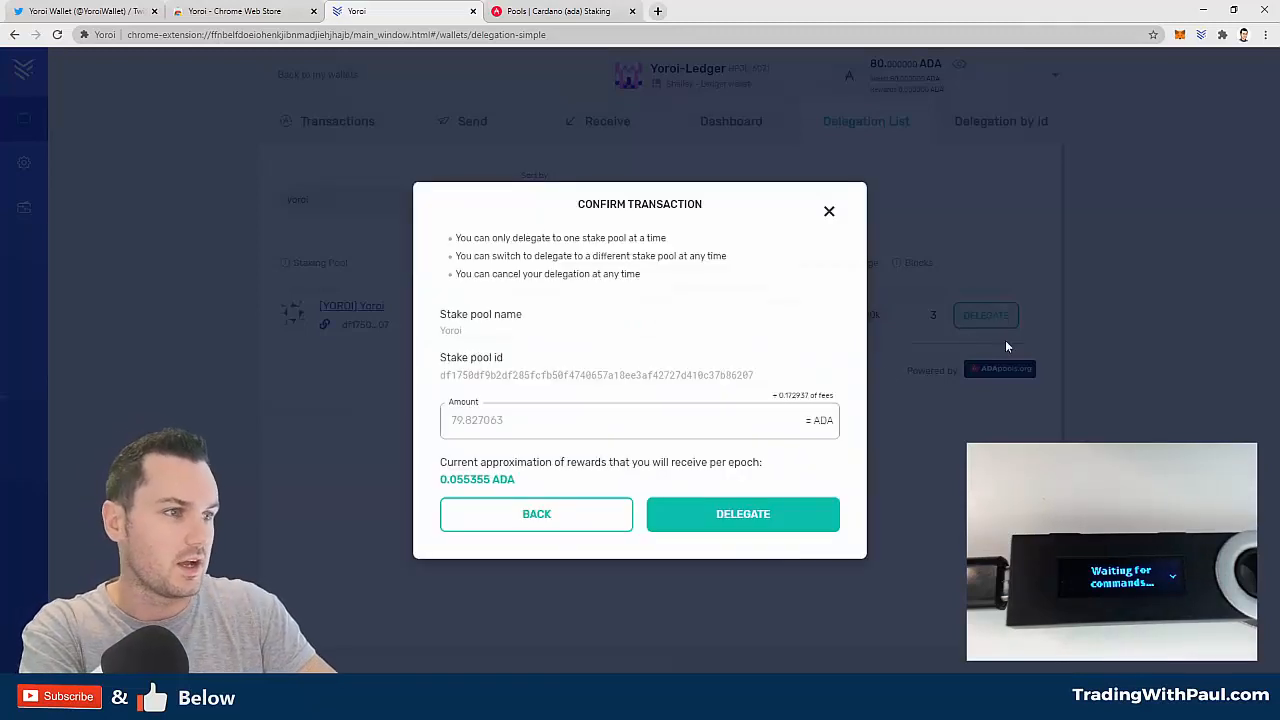
mouse_move(758, 288)
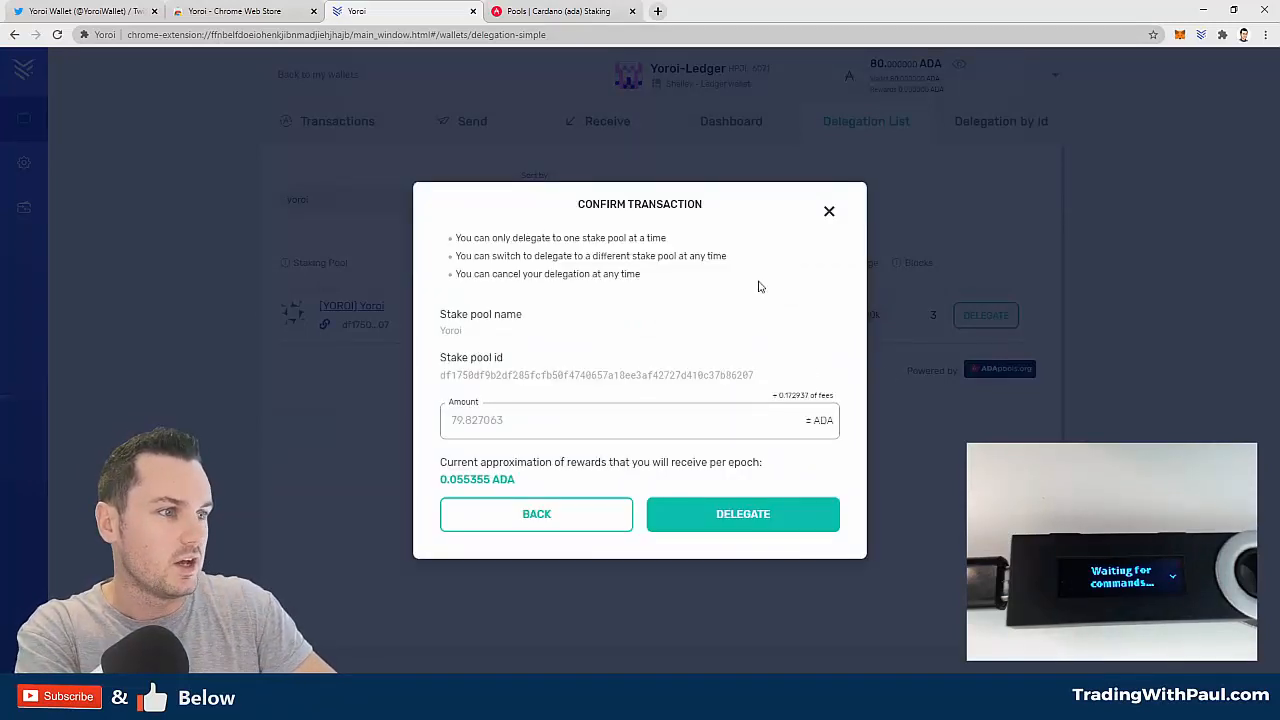
mouse_move(736, 480)
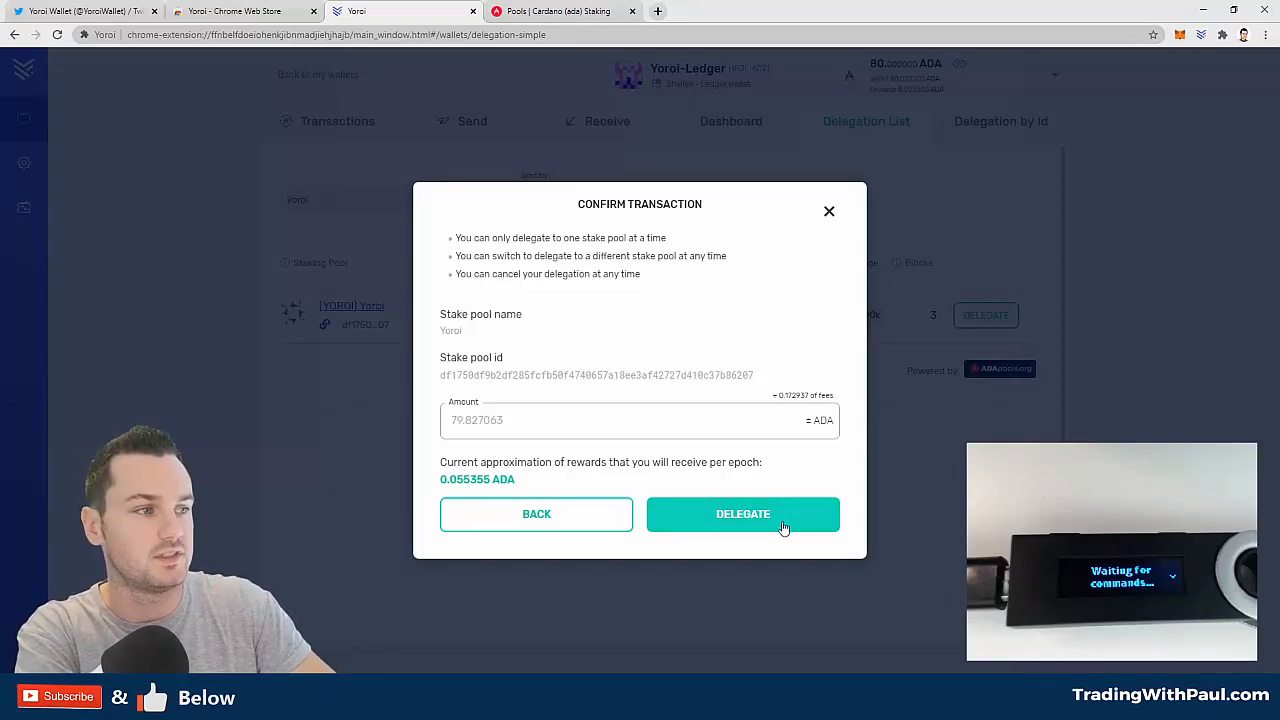
left_click(744, 512)
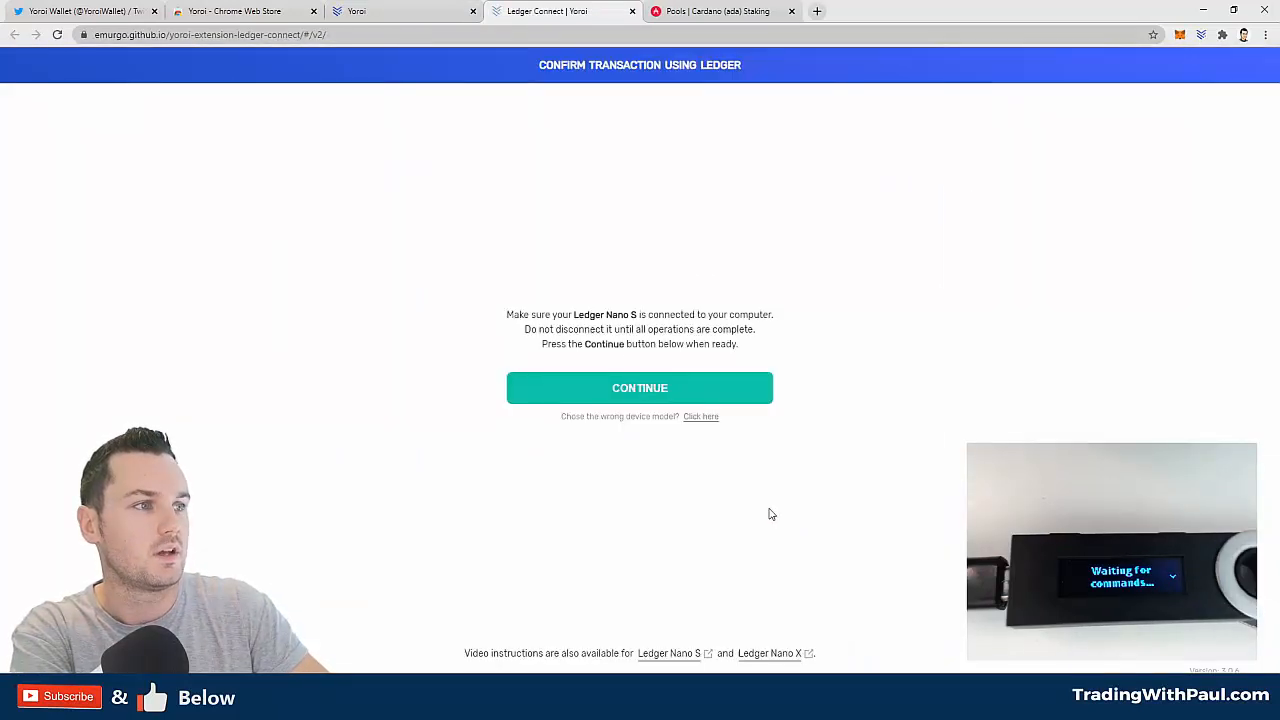
Continue to sign the delegation transaction with the Ledger Nano S.
left_click(640, 388)
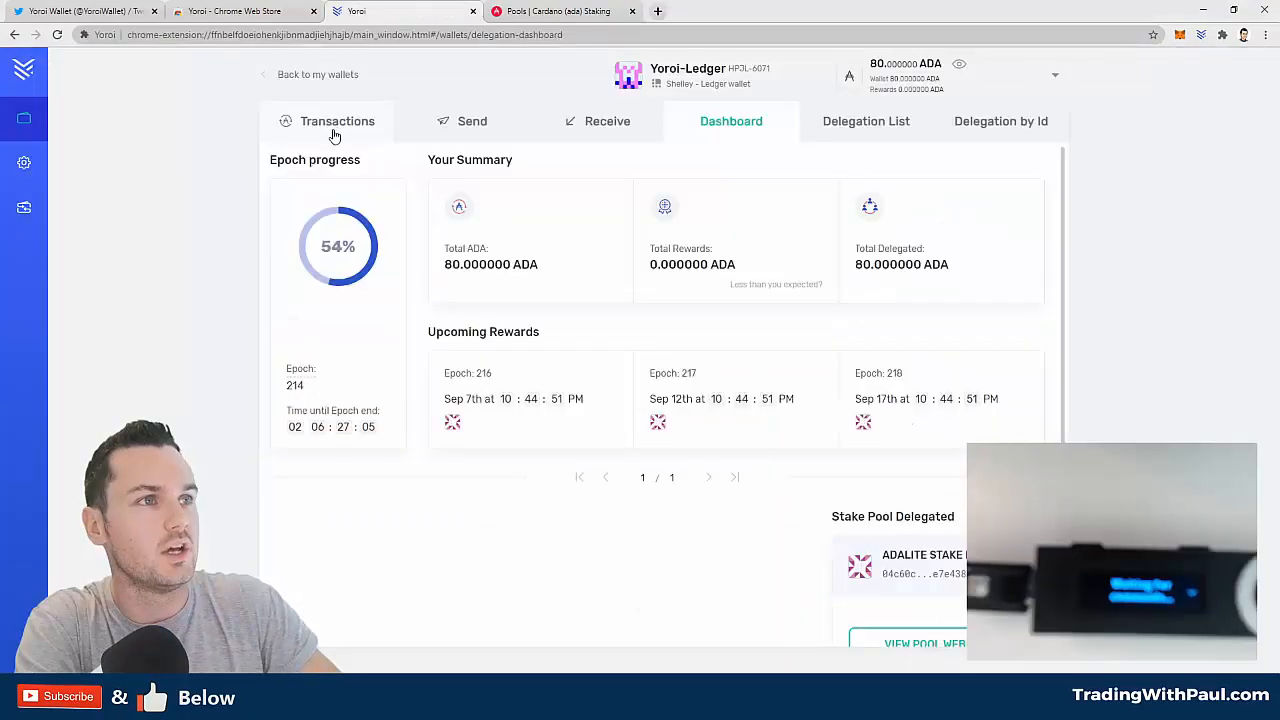
Check the transaction history, then return to the staking Dashboard where Successfully Delegated appears.
left_click(336, 122)
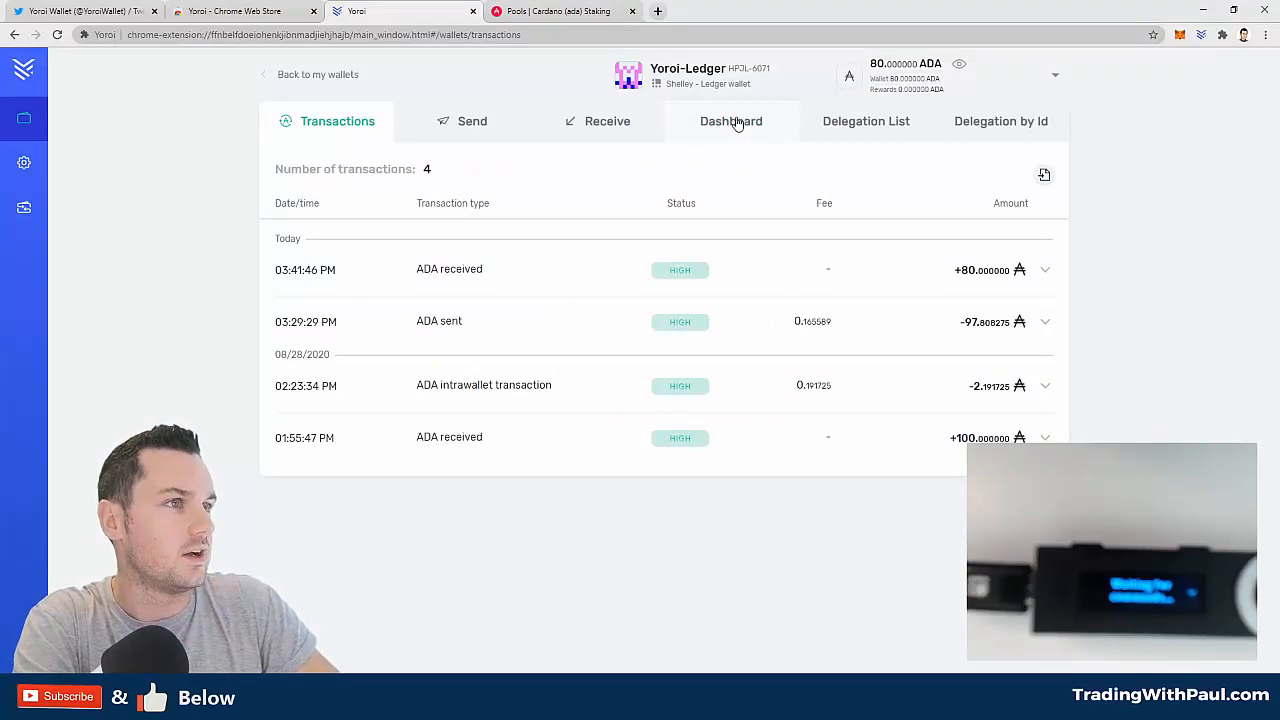
left_click(732, 122)
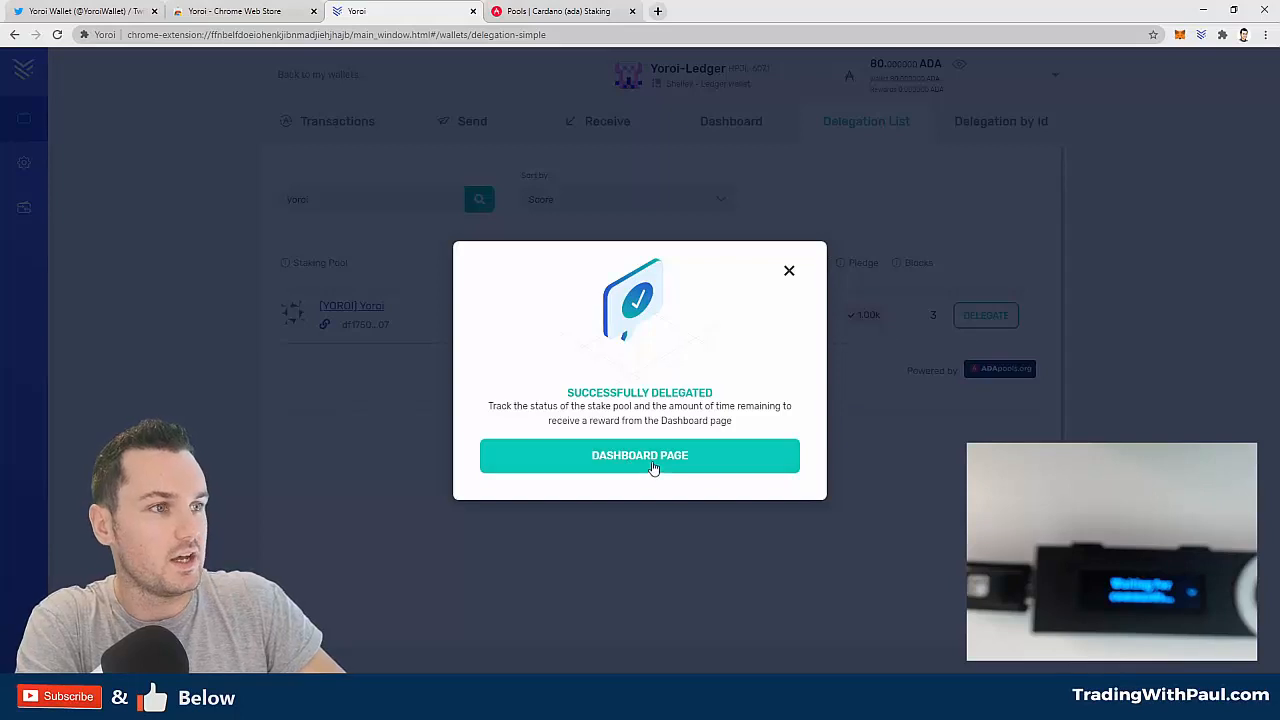
Dismiss the Successfully Delegated dialog via its Dashboard Page button.
left_click(640, 456)
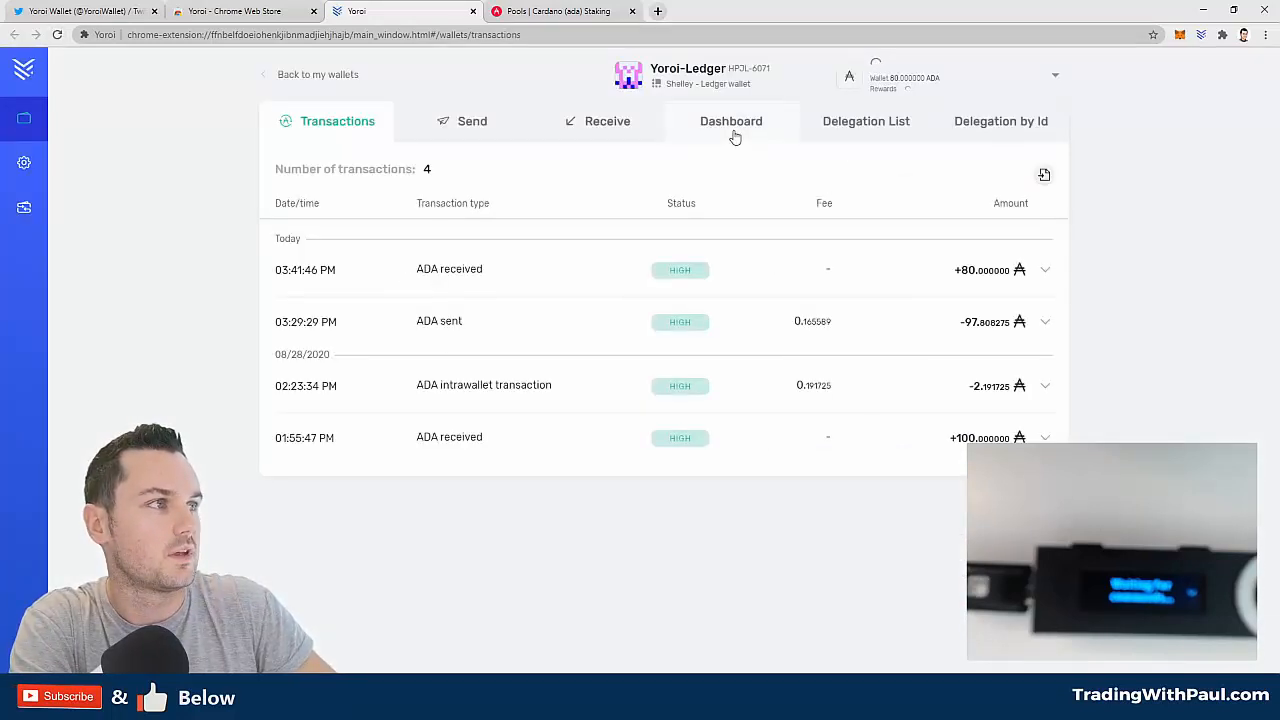
Confirm on the Dashboard that 79.827063 ADA is delegated to the YOROI pool.
left_click(732, 122)
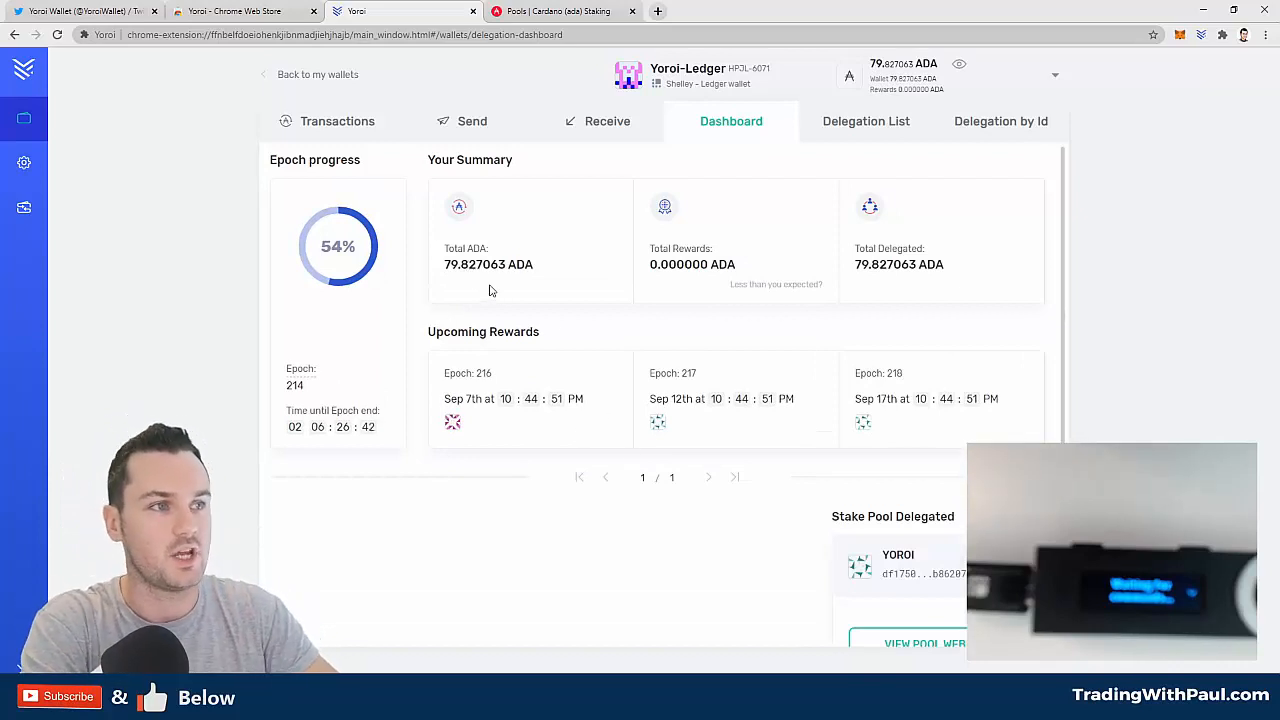
mouse_move(444, 234)
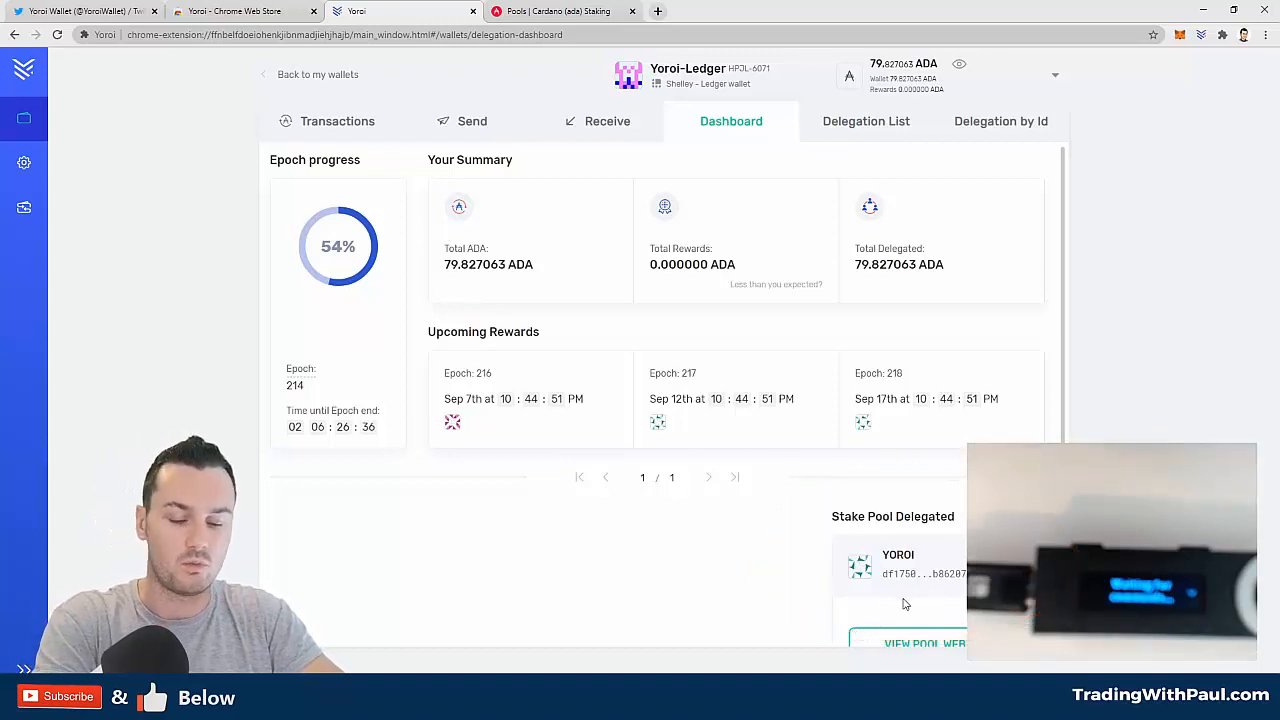
mouse_move(884, 600)
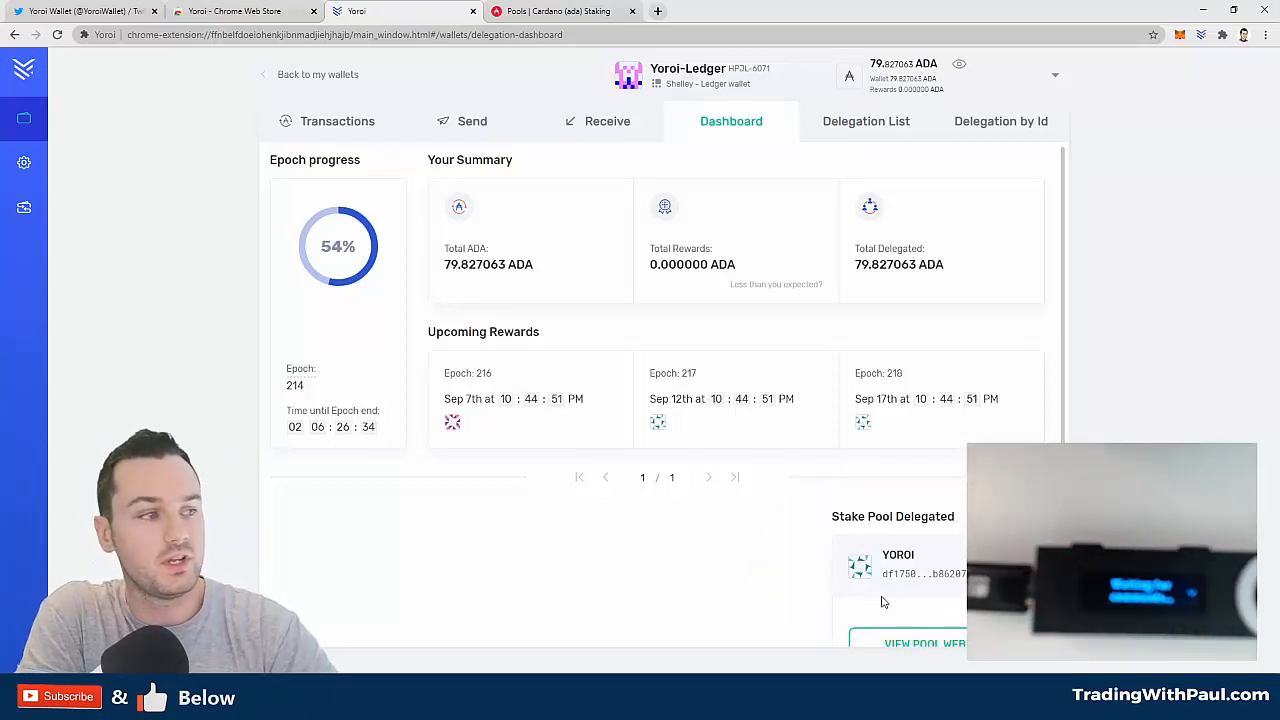